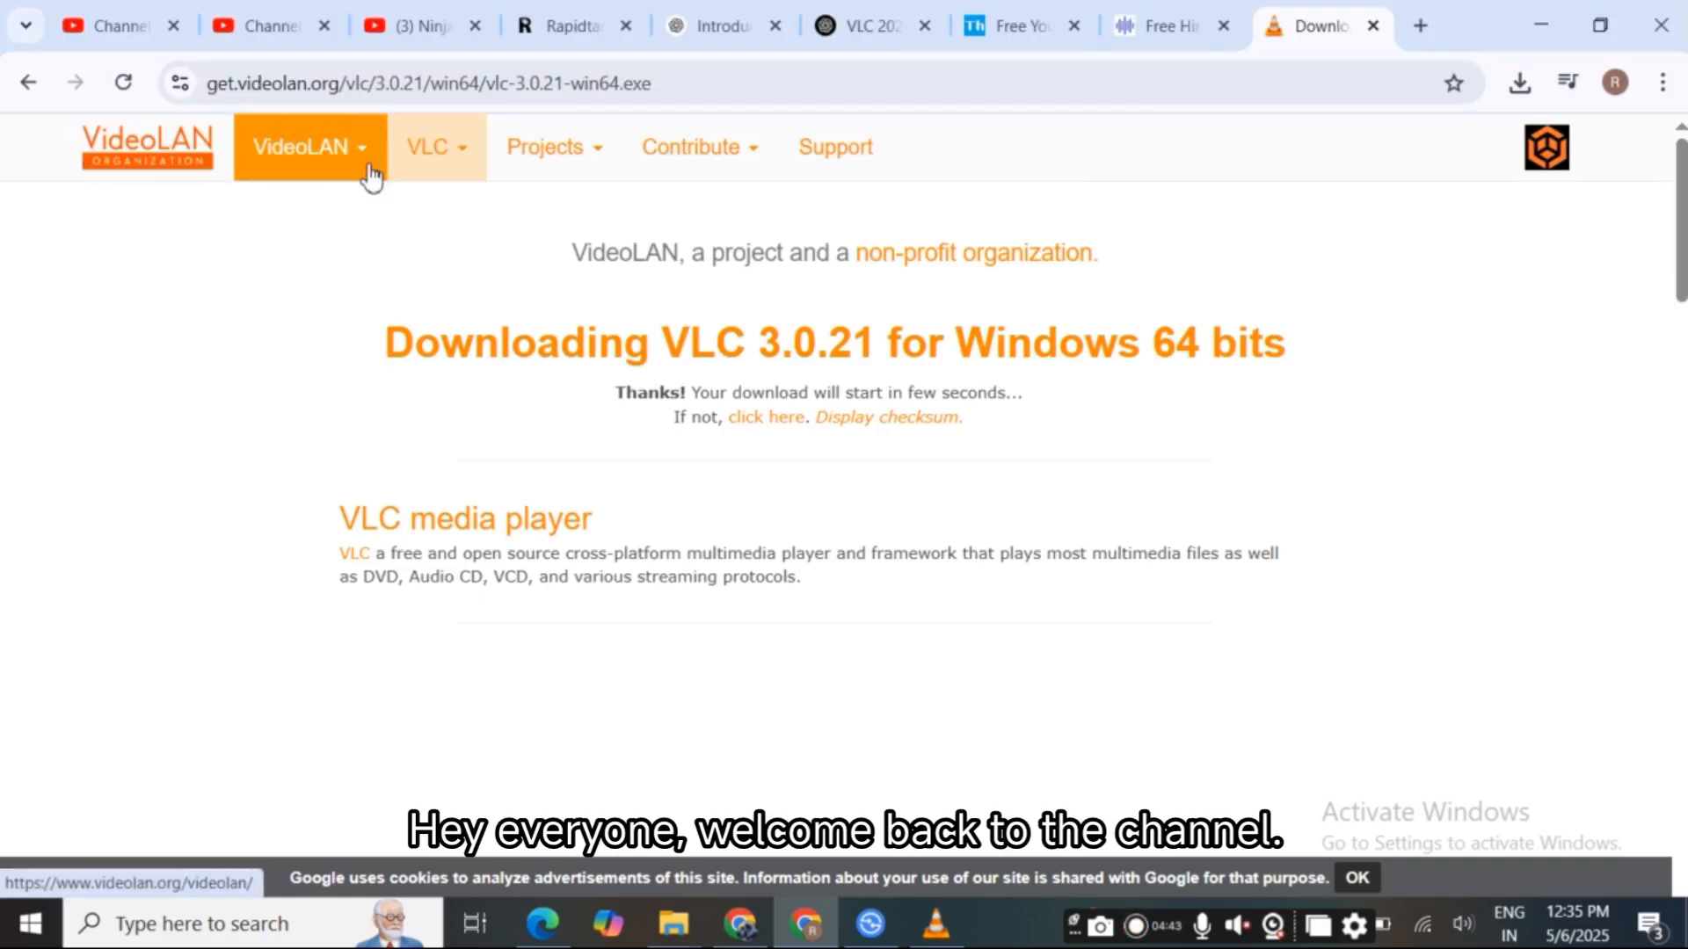
Highlight the 'Downloading VLC 3.0.21' heading text on the download page
drag(385, 343, 1172, 343)
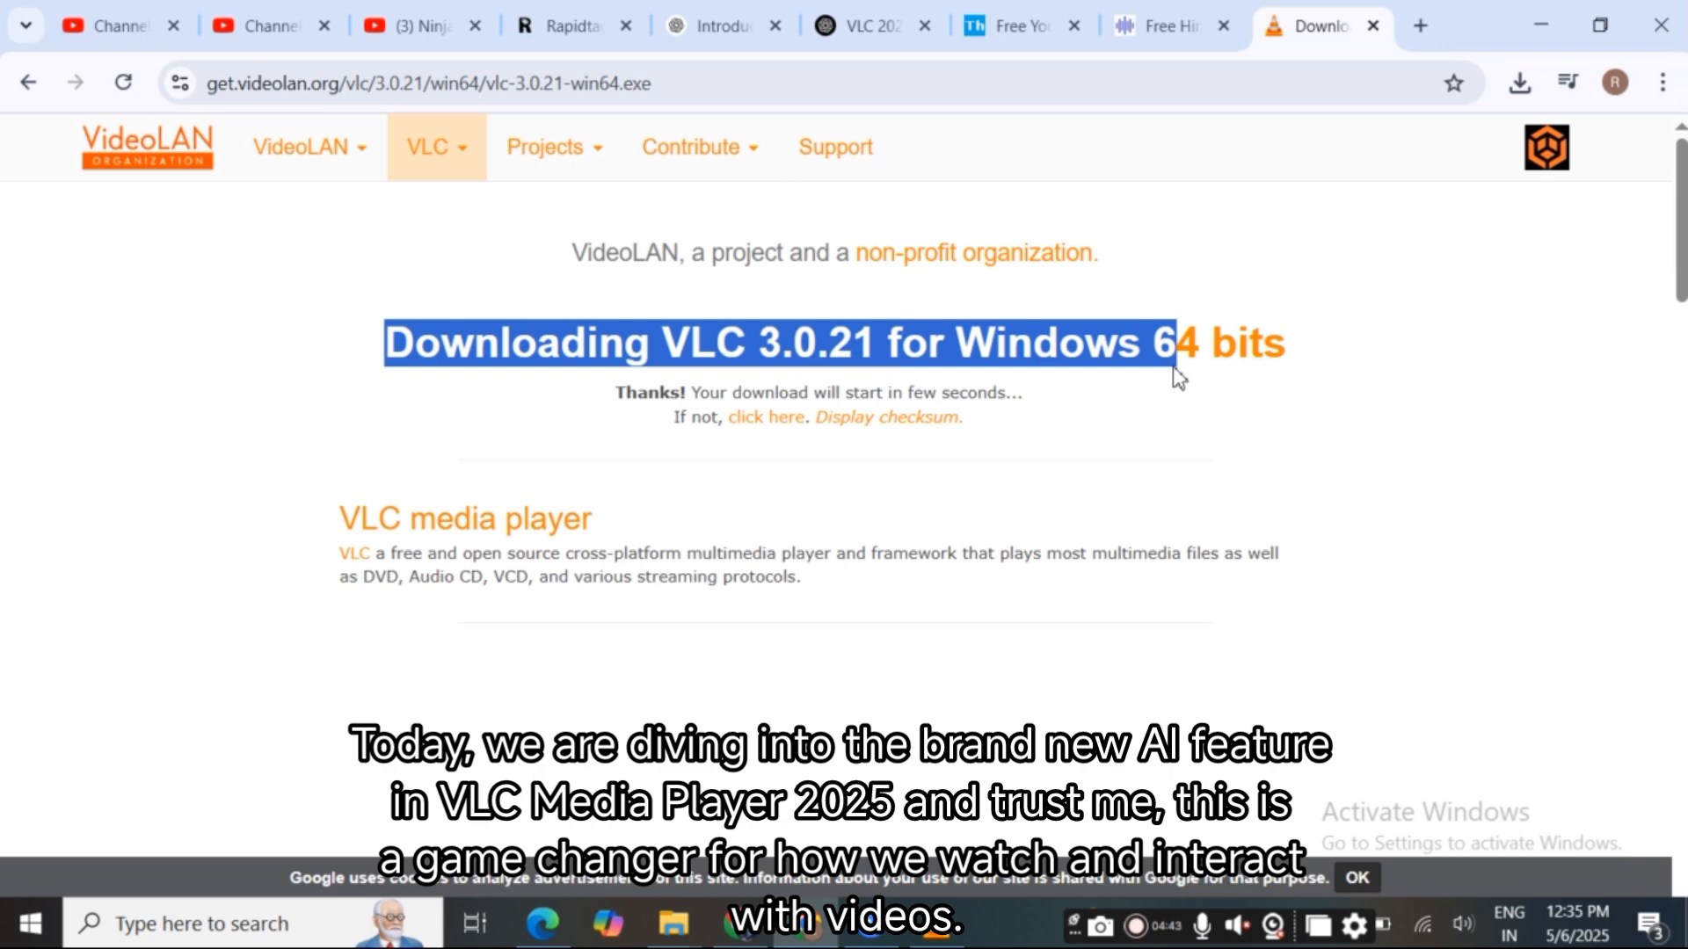
mouse_move(1298, 380)
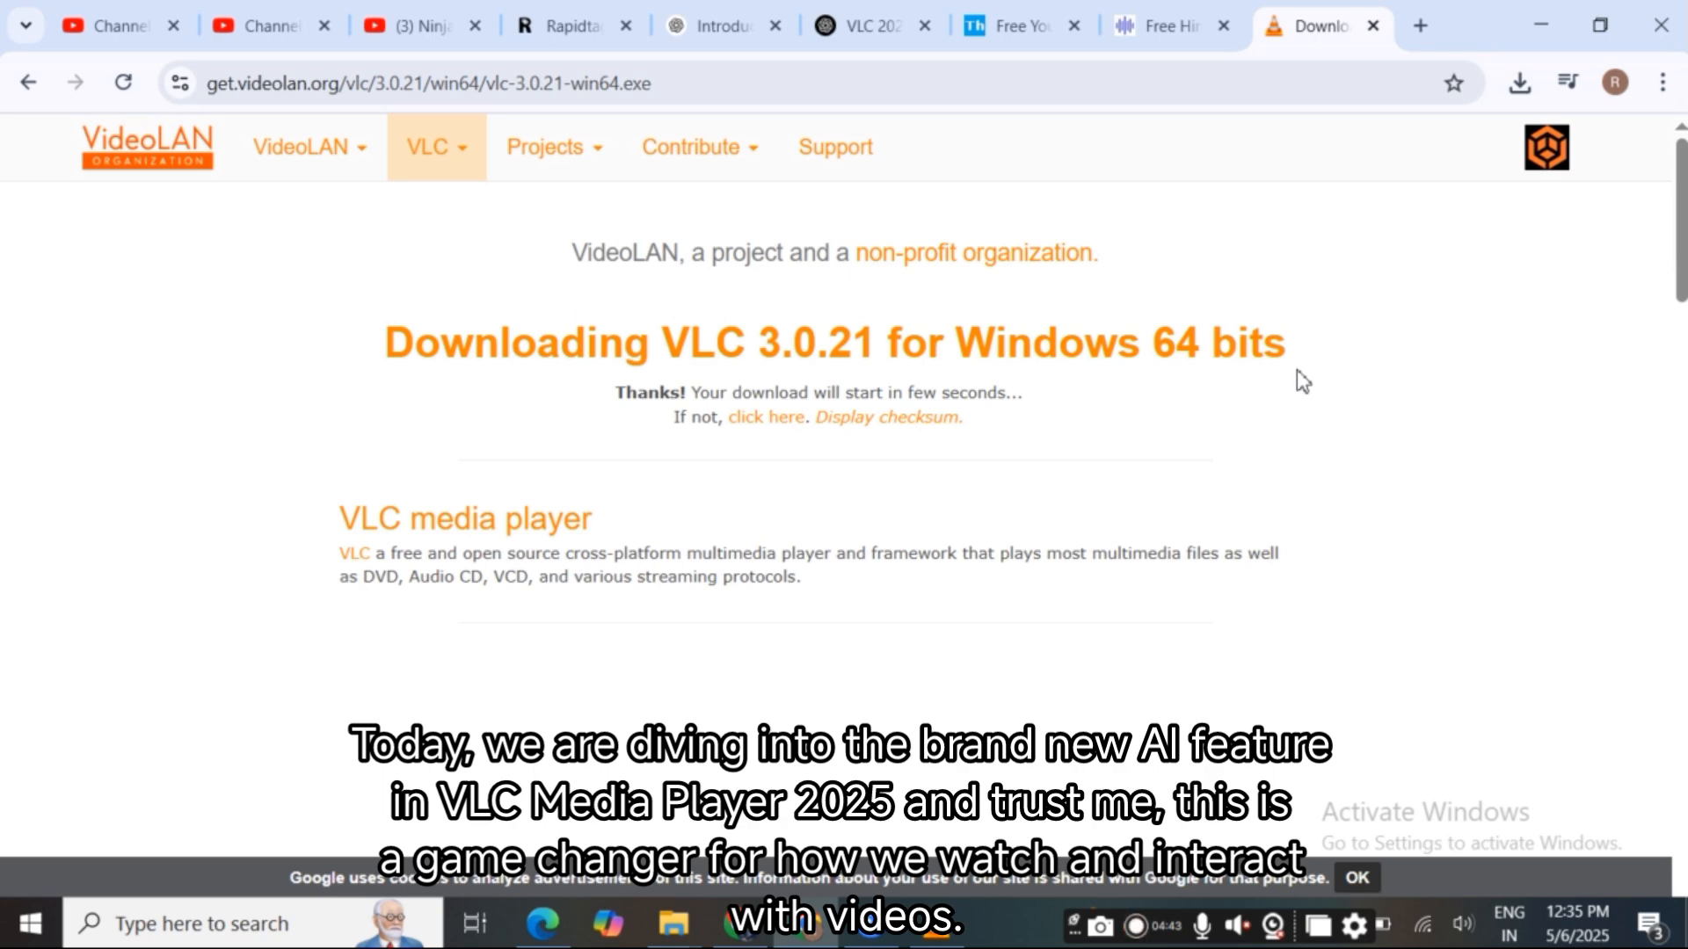
mouse_move(1297, 404)
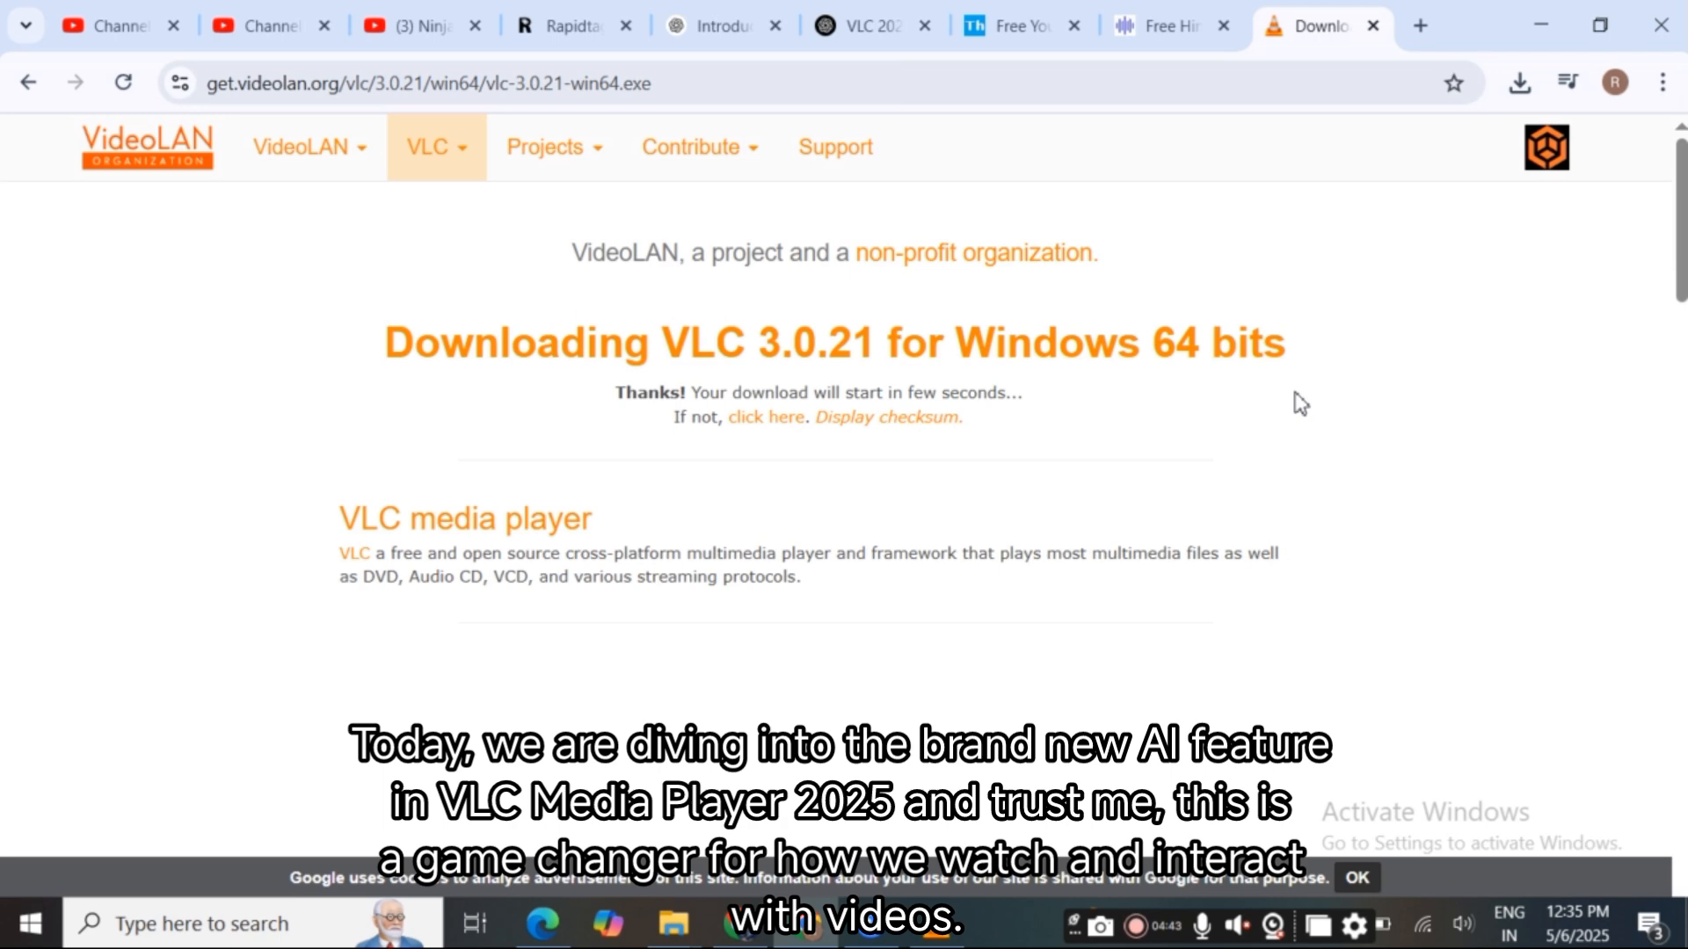
drag(473, 343, 1285, 343)
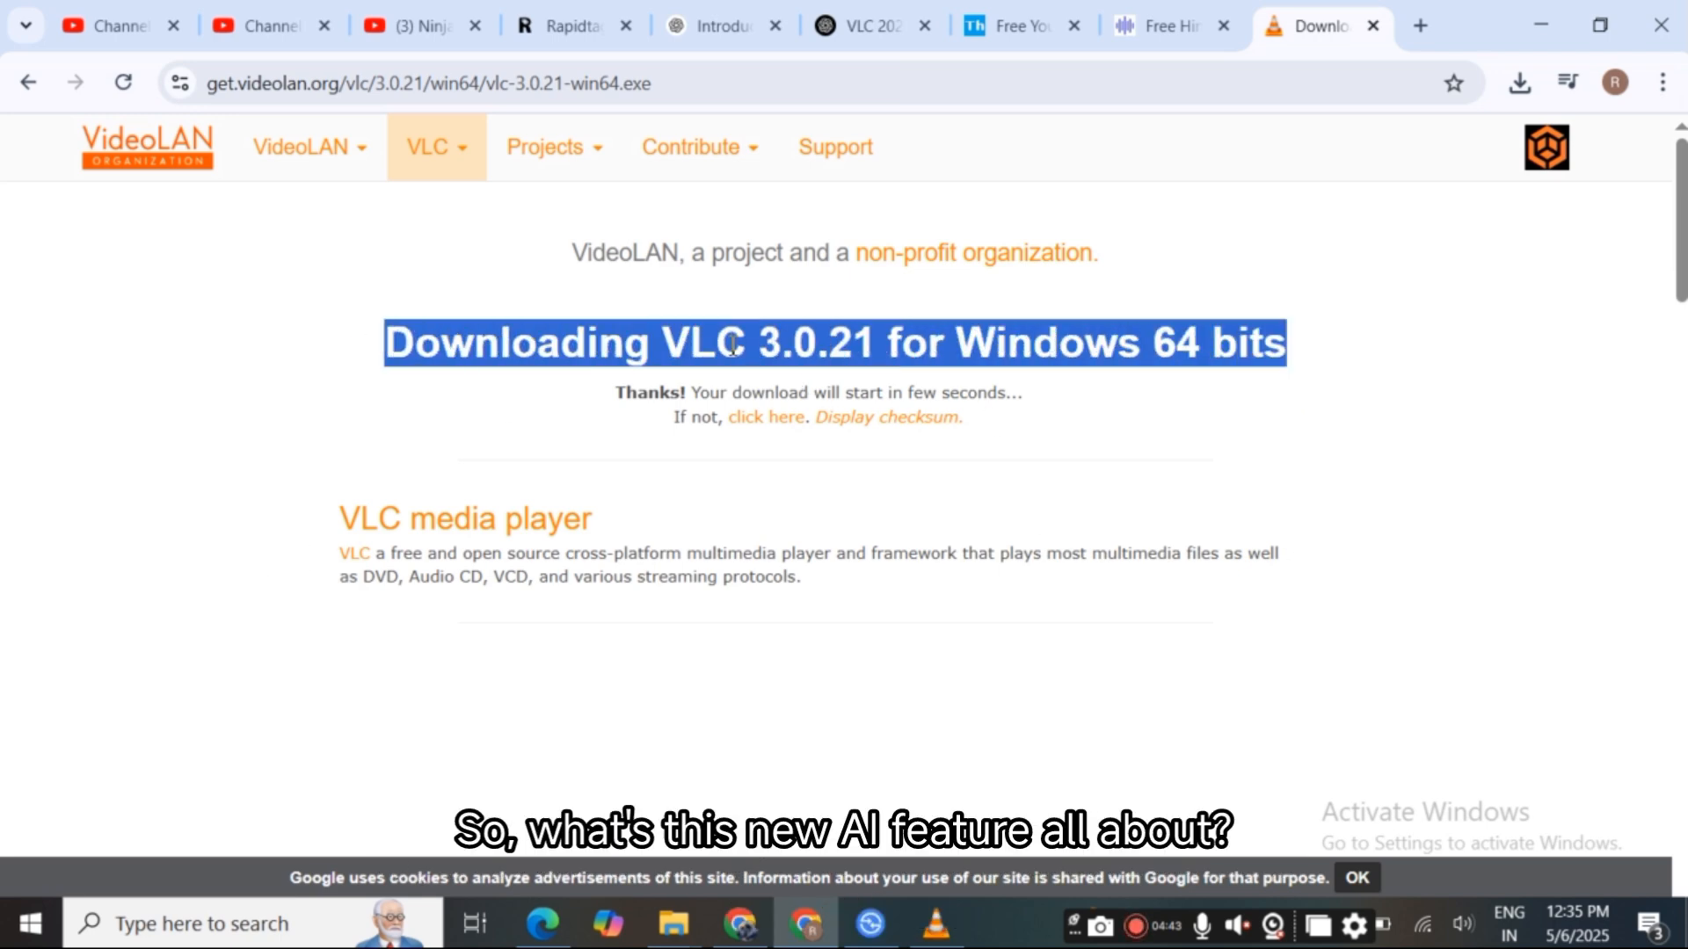
mouse_move(985, 444)
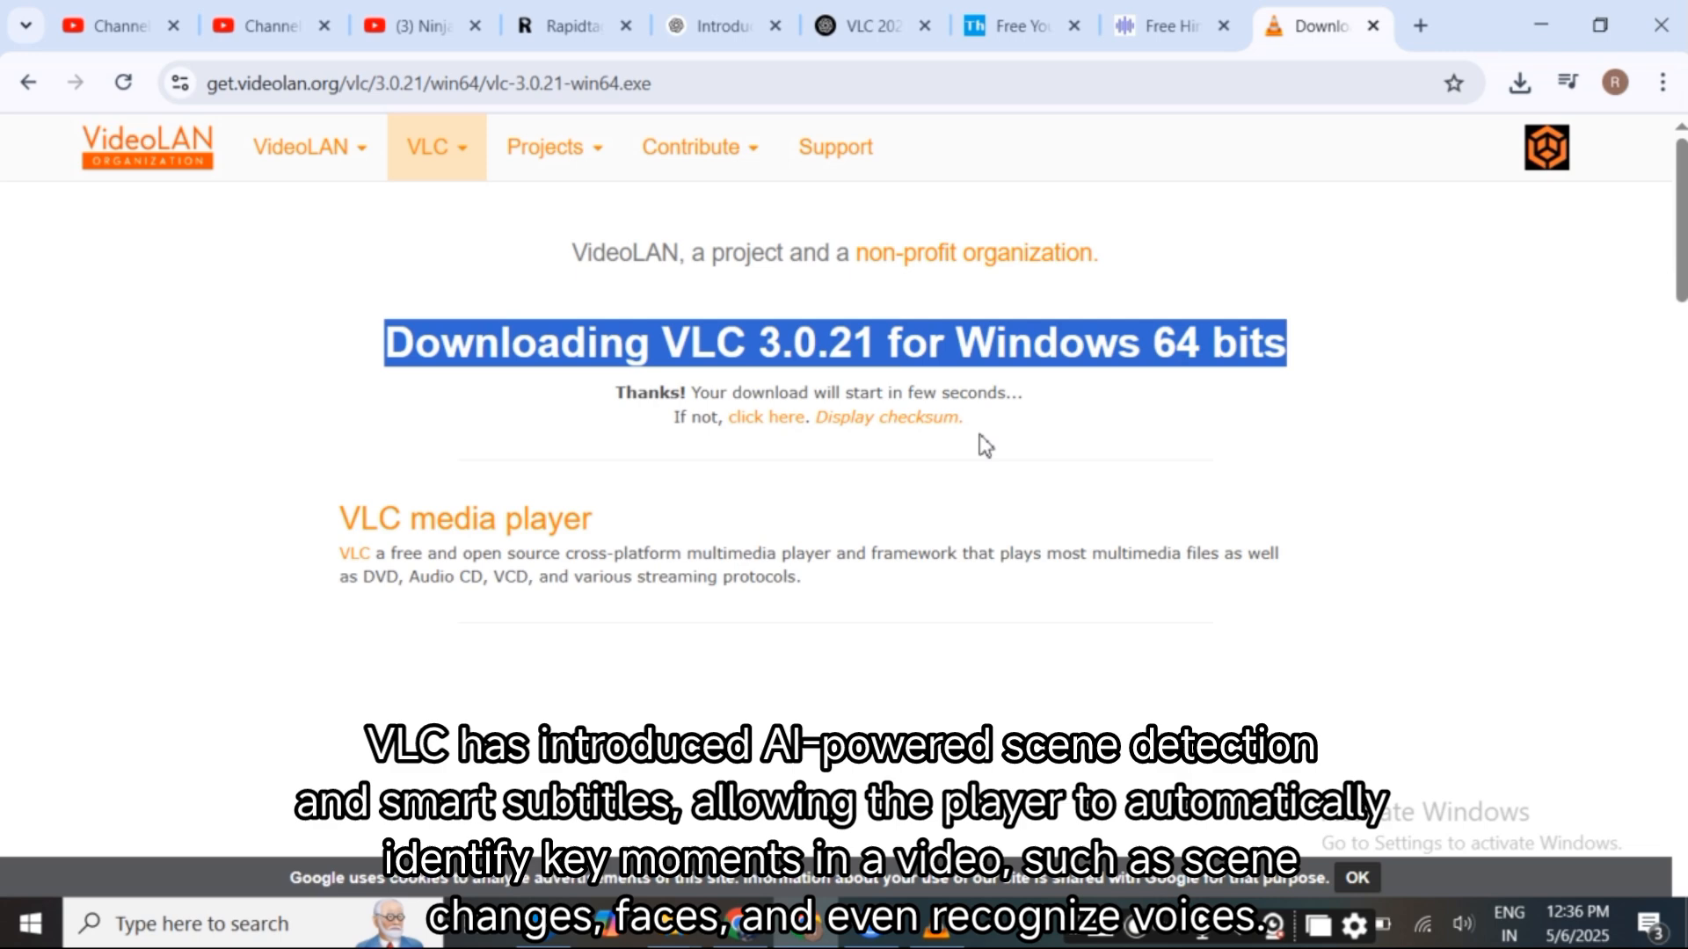
mouse_move(883, 473)
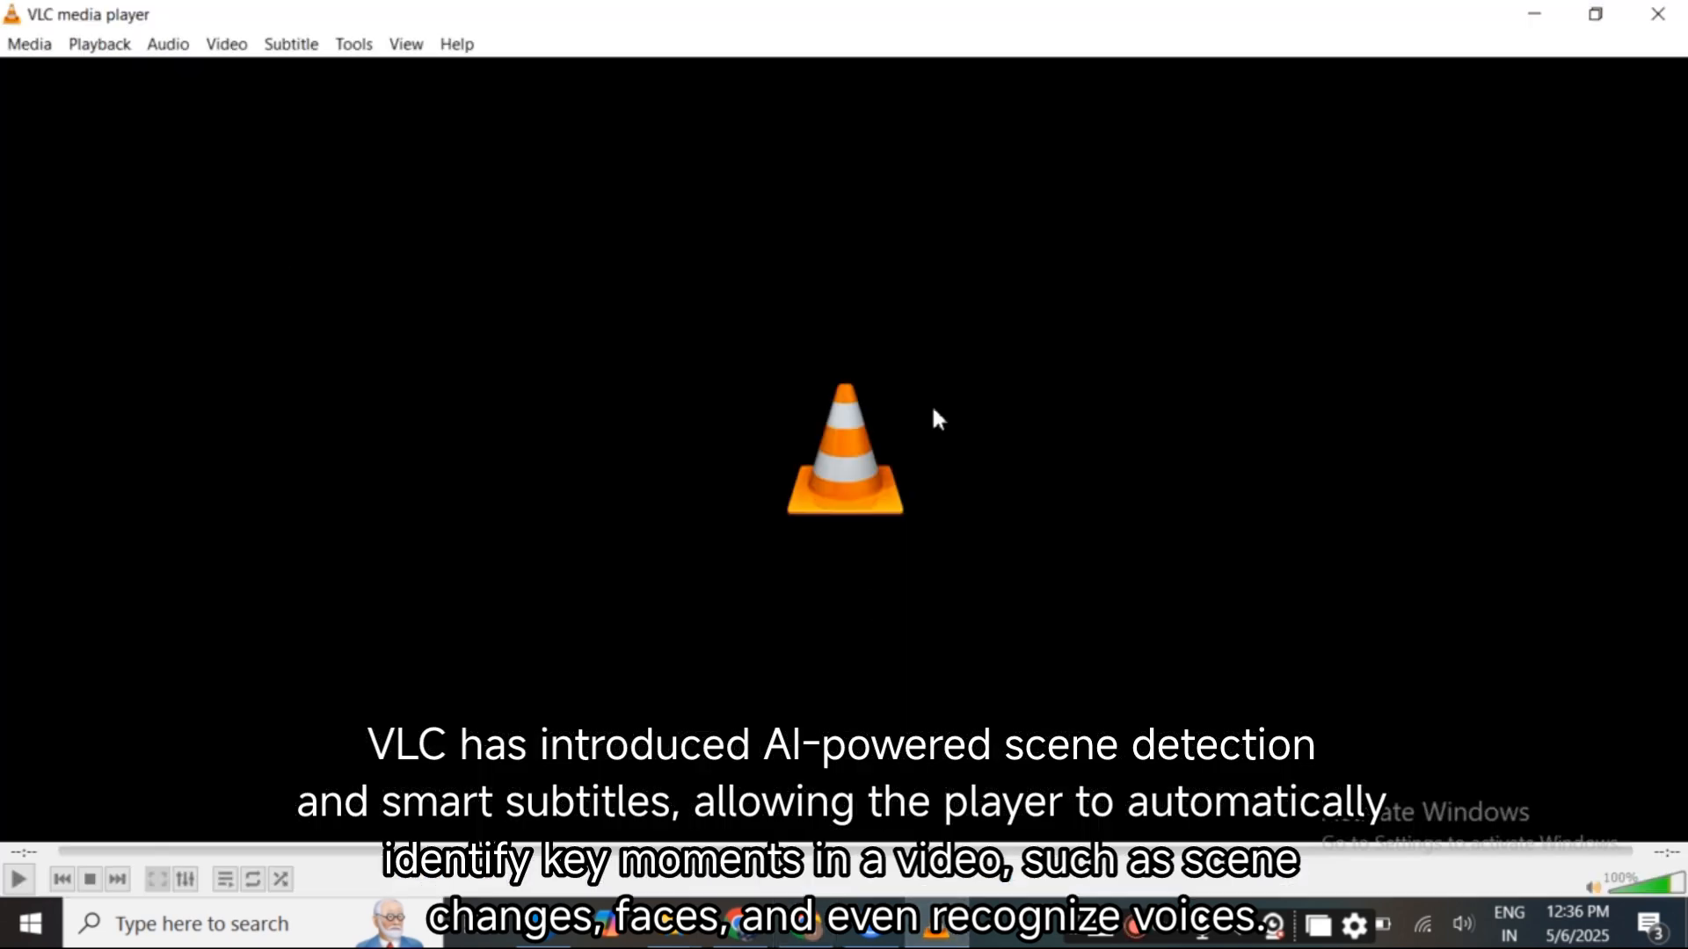
mouse_move(767, 402)
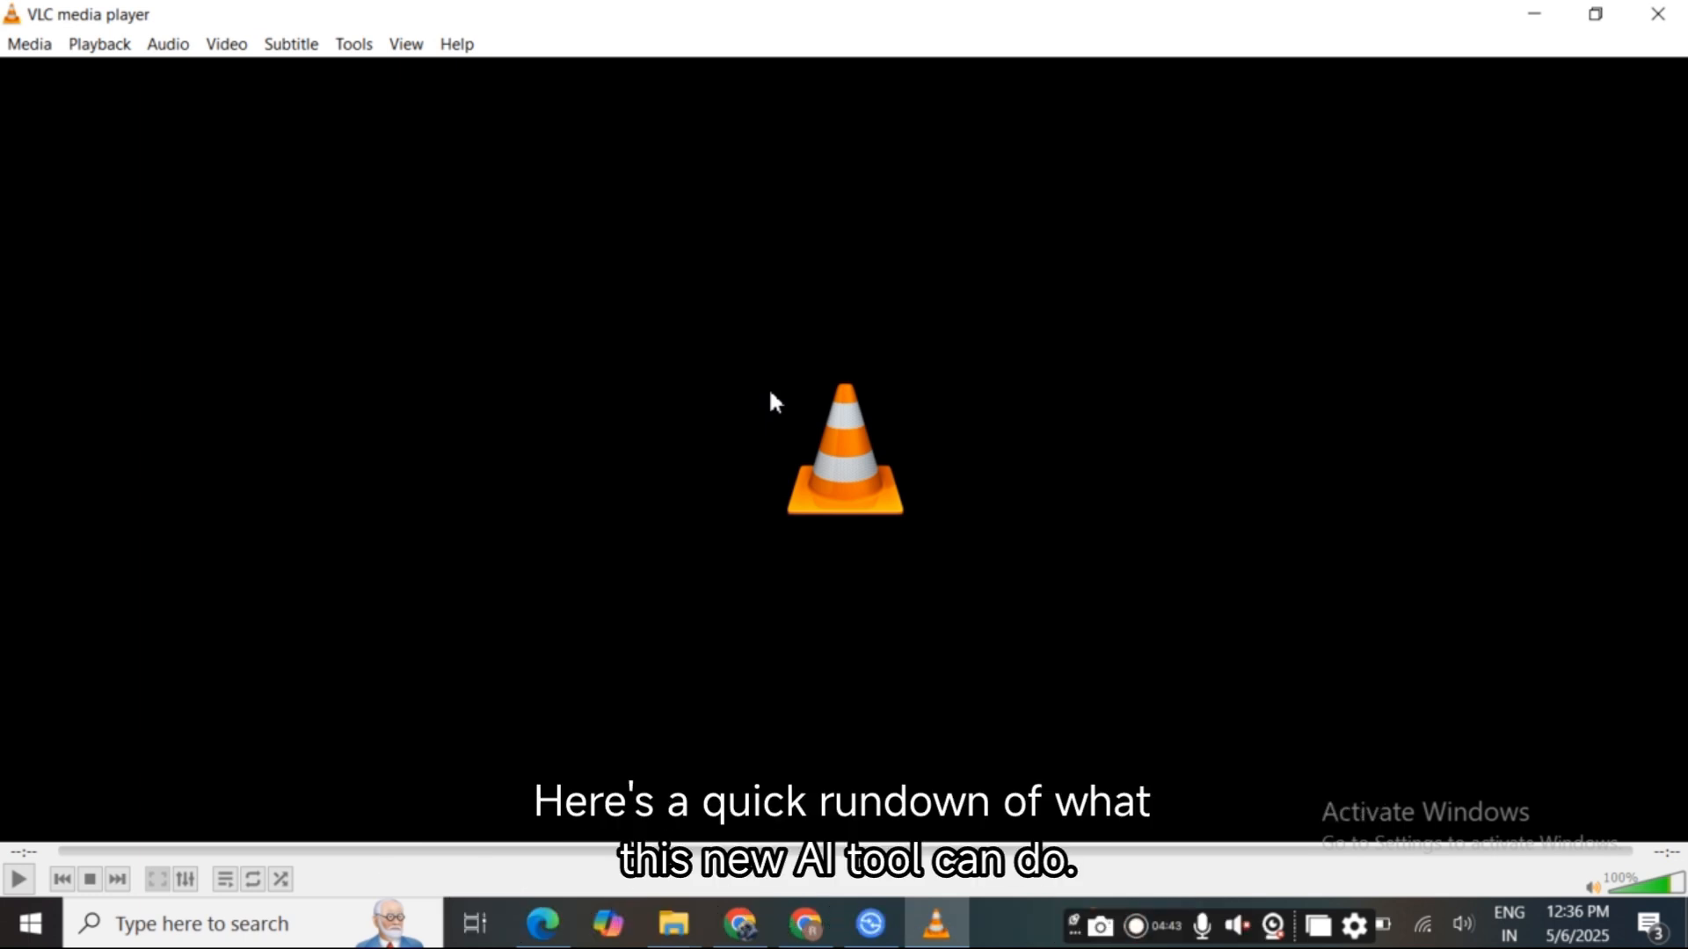
Browse the Media menu and start toward the player preferences
click(27, 44)
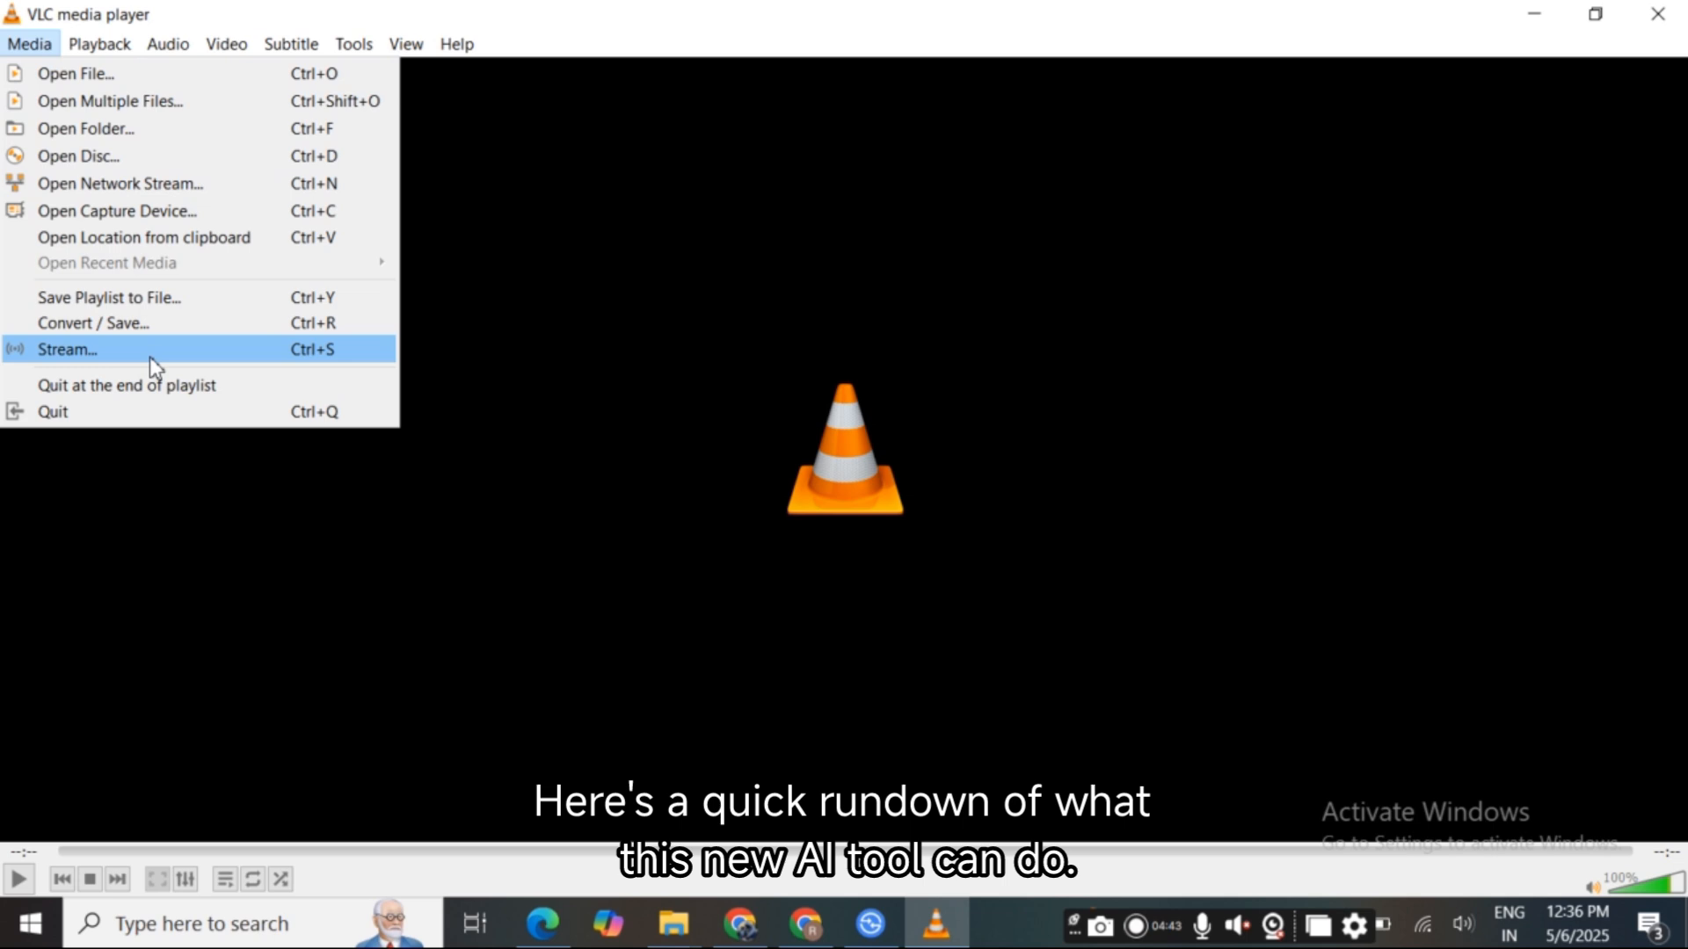
mouse_move(118, 297)
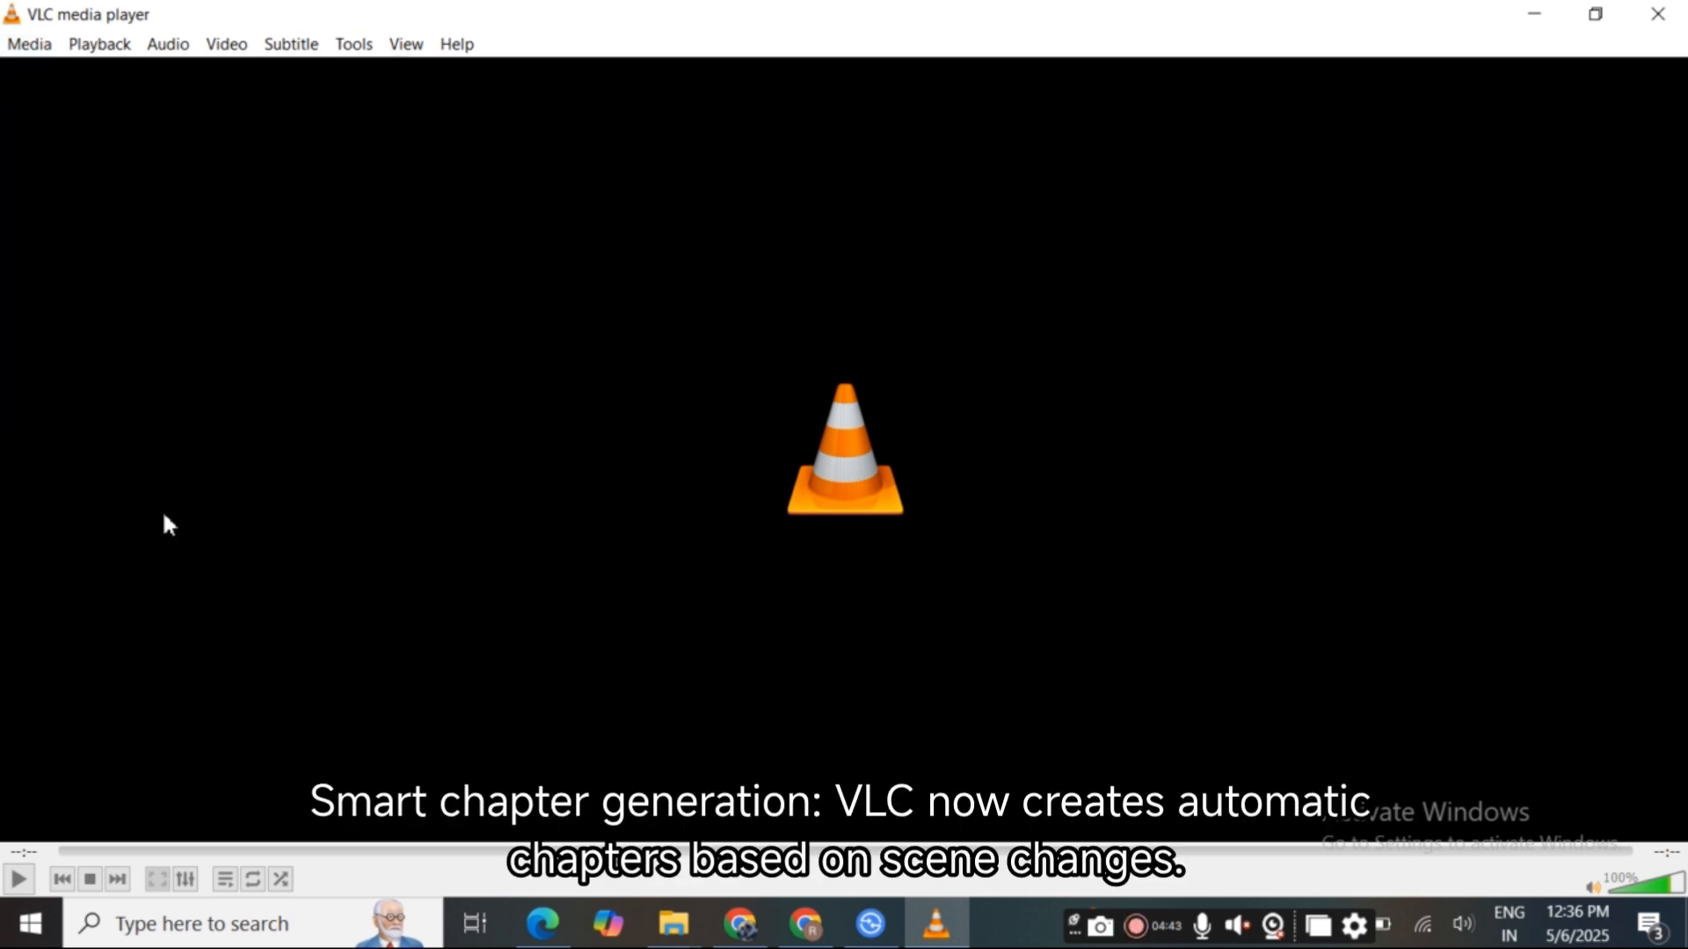
click(97, 43)
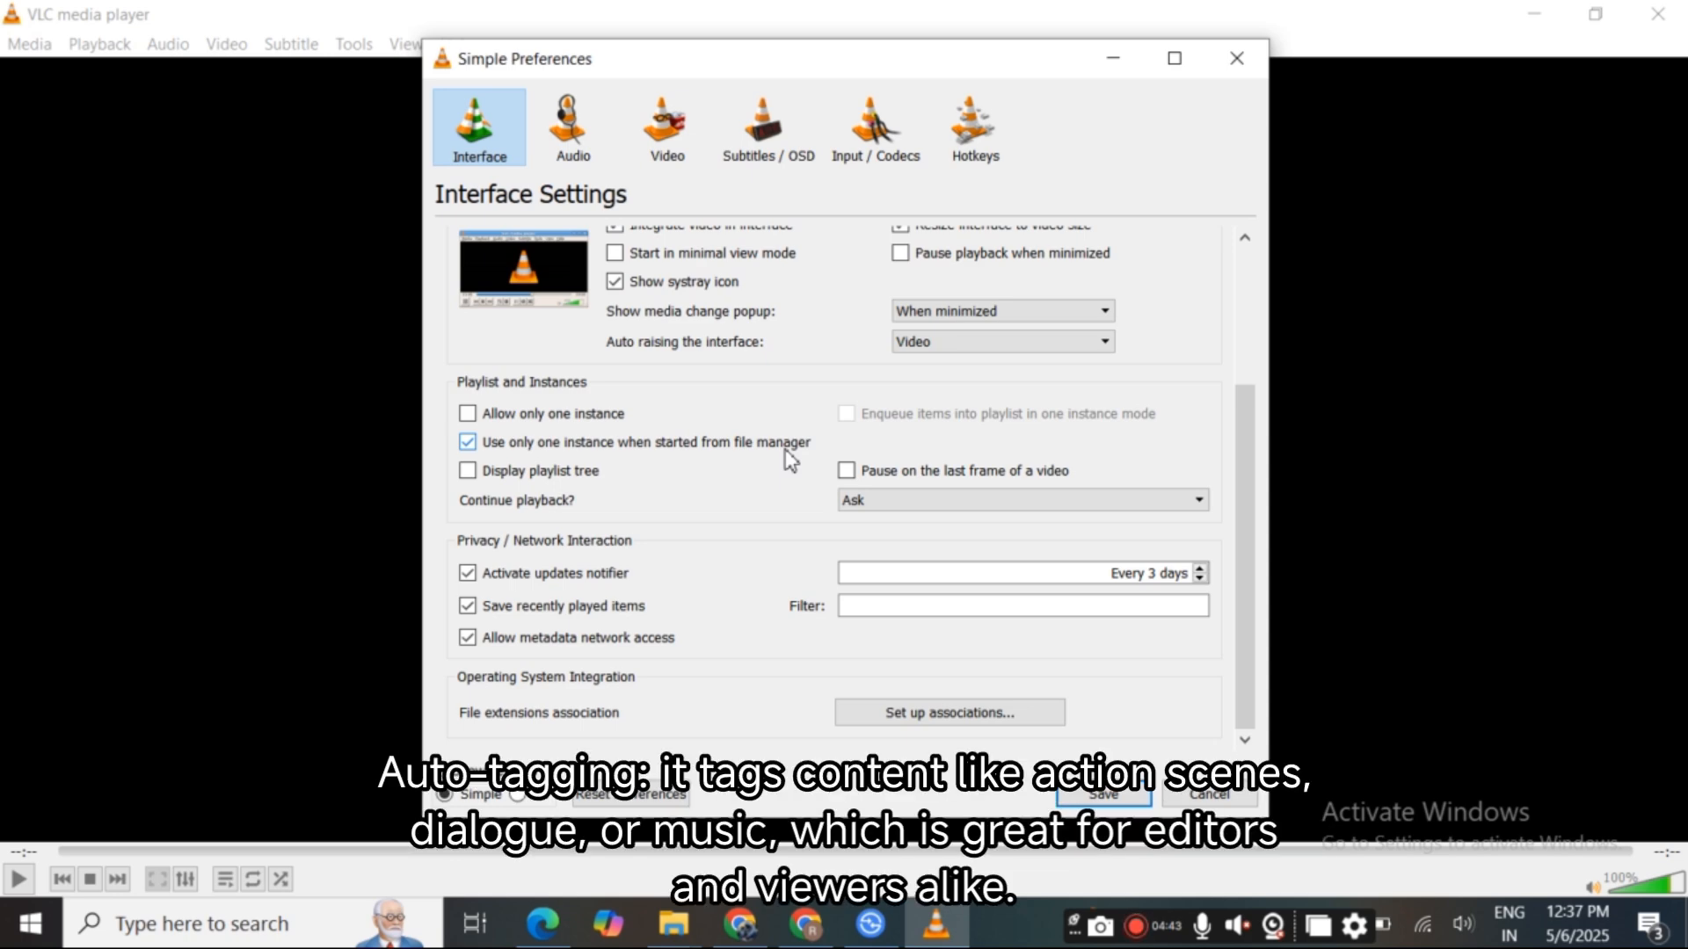
In Preferences, view the Subtitles / OSD page and switch Show settings to All
click(351, 42)
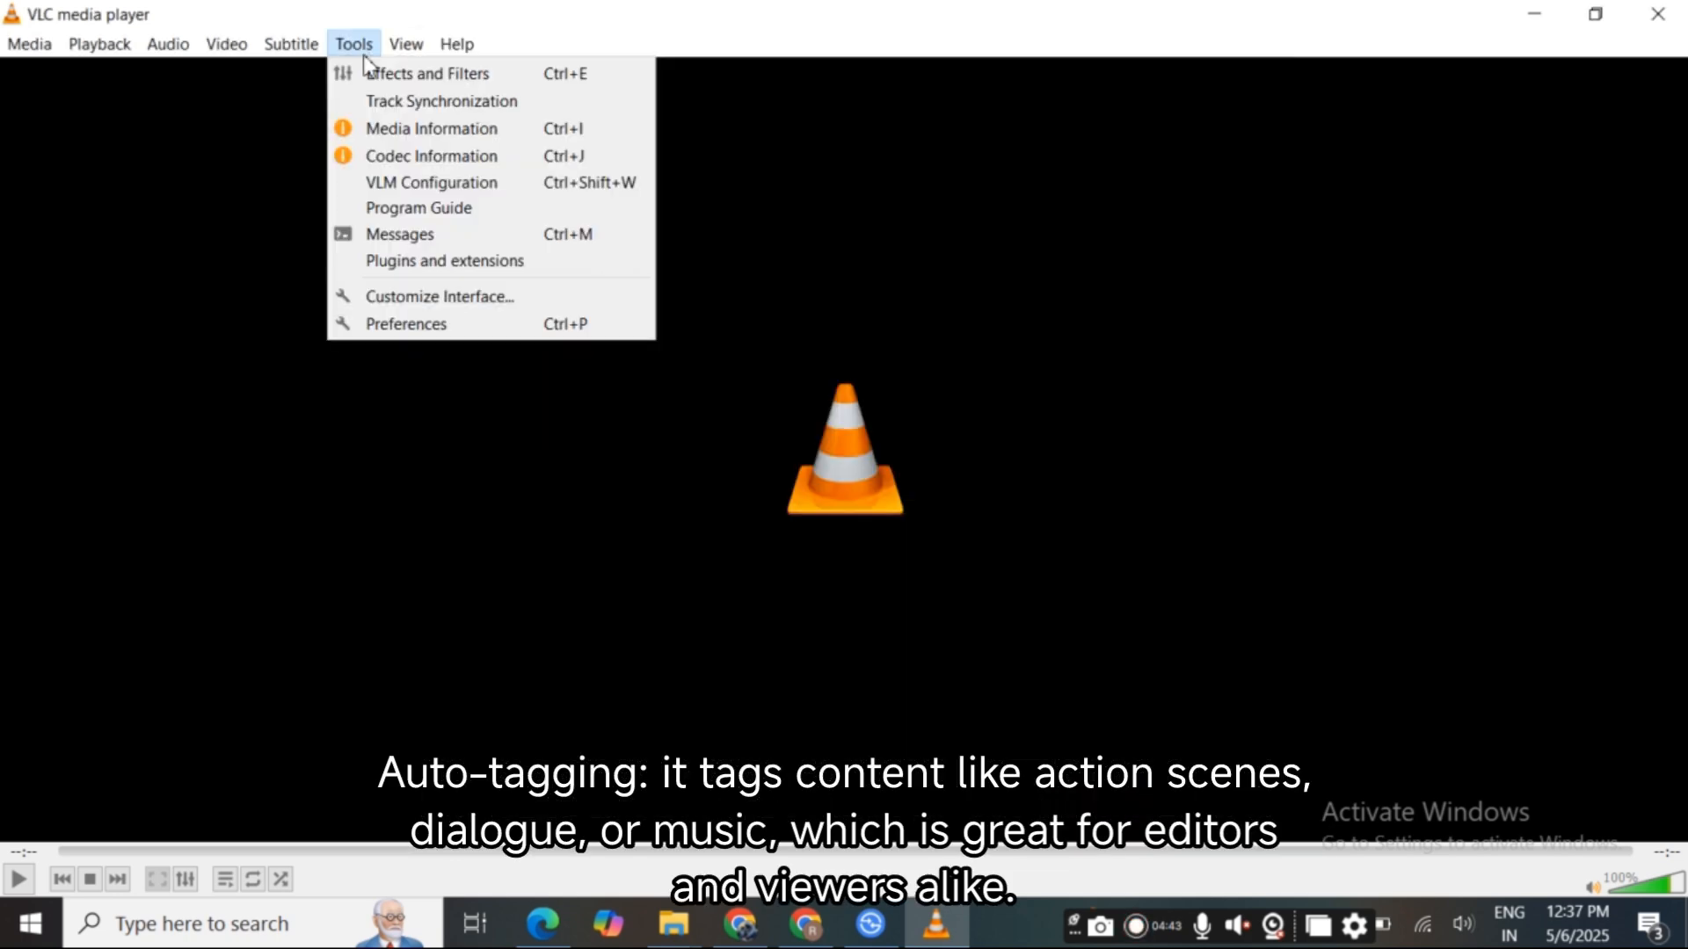
mouse_move(461, 302)
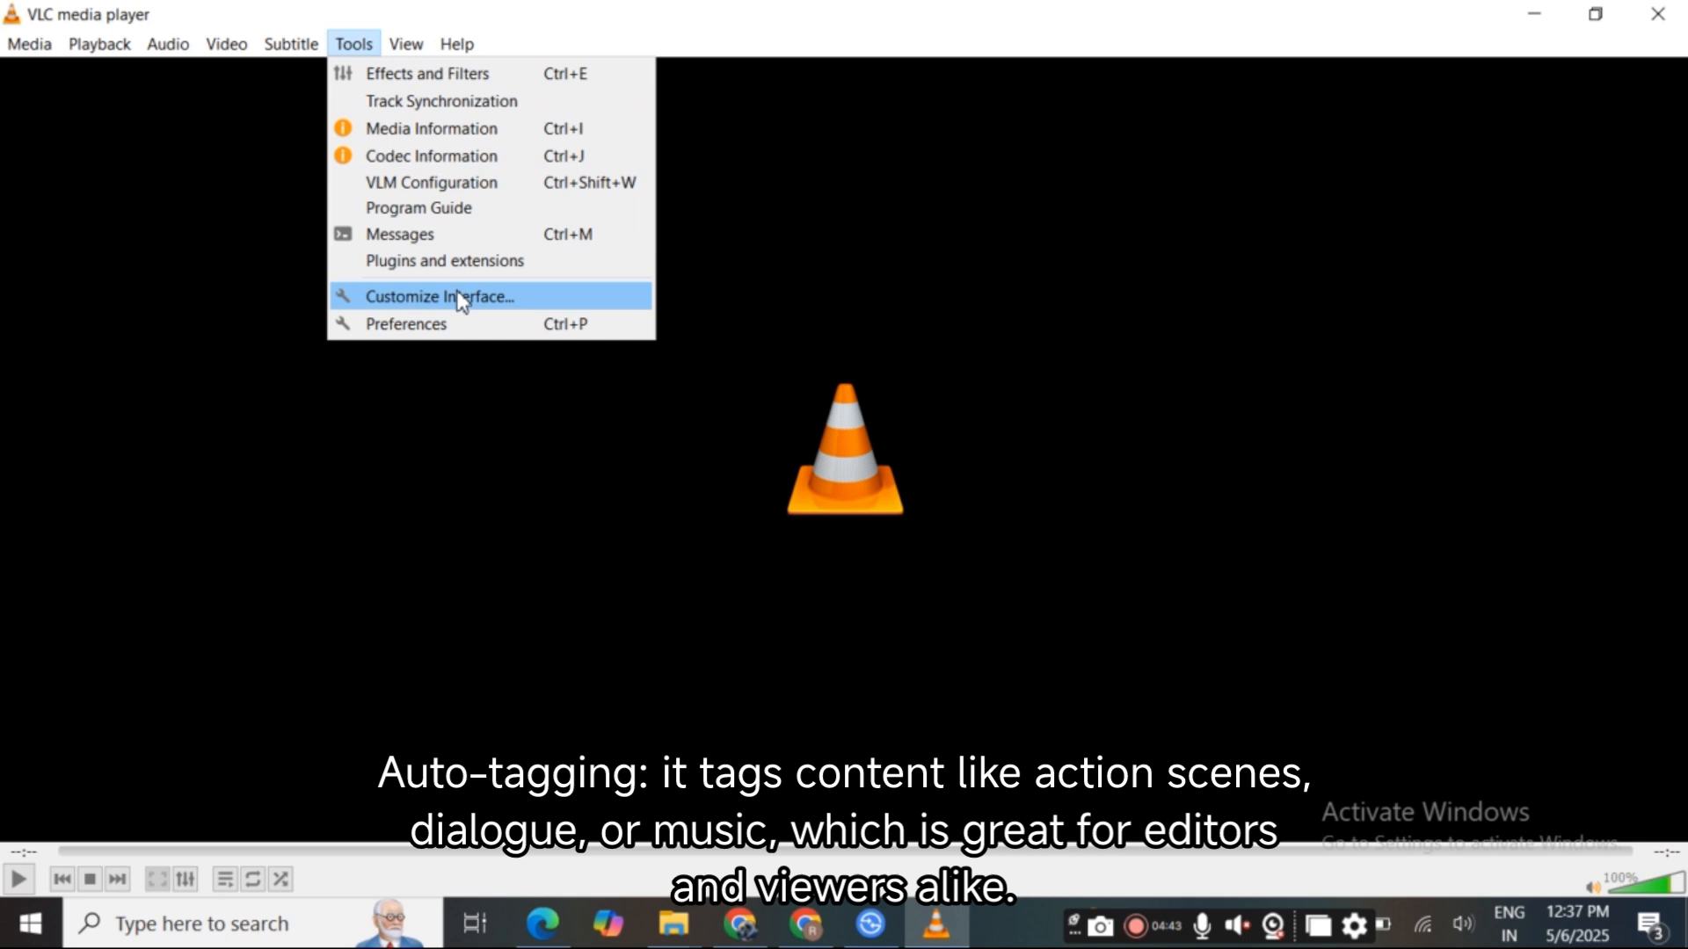
click(404, 324)
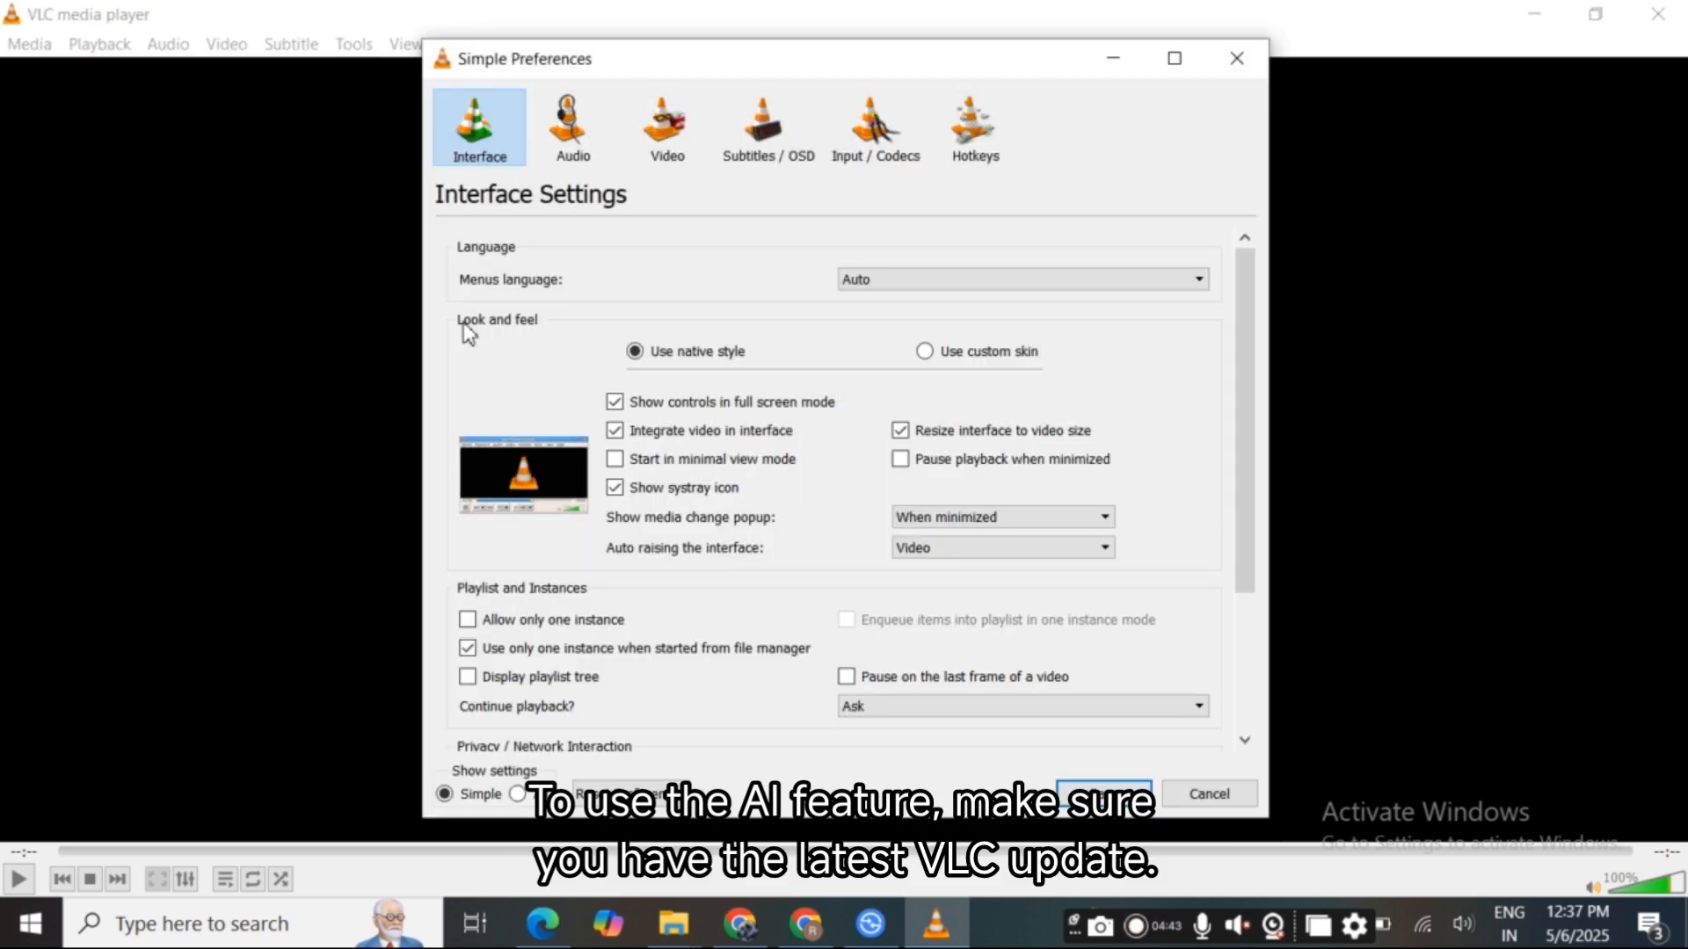
click(767, 125)
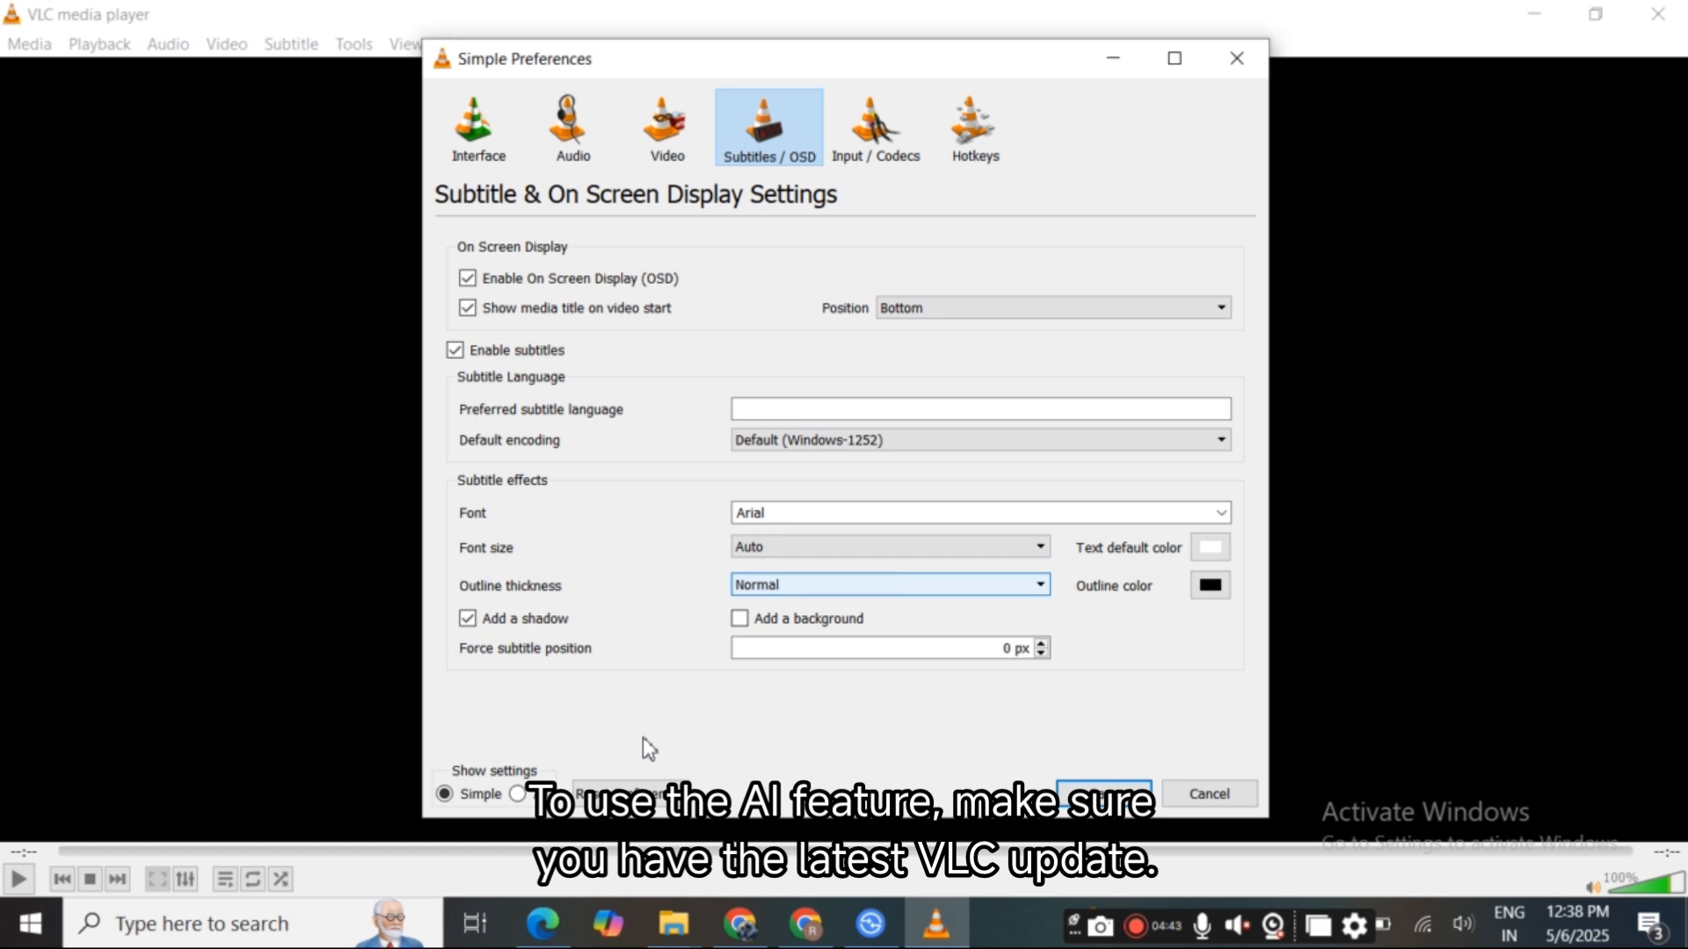
click(513, 793)
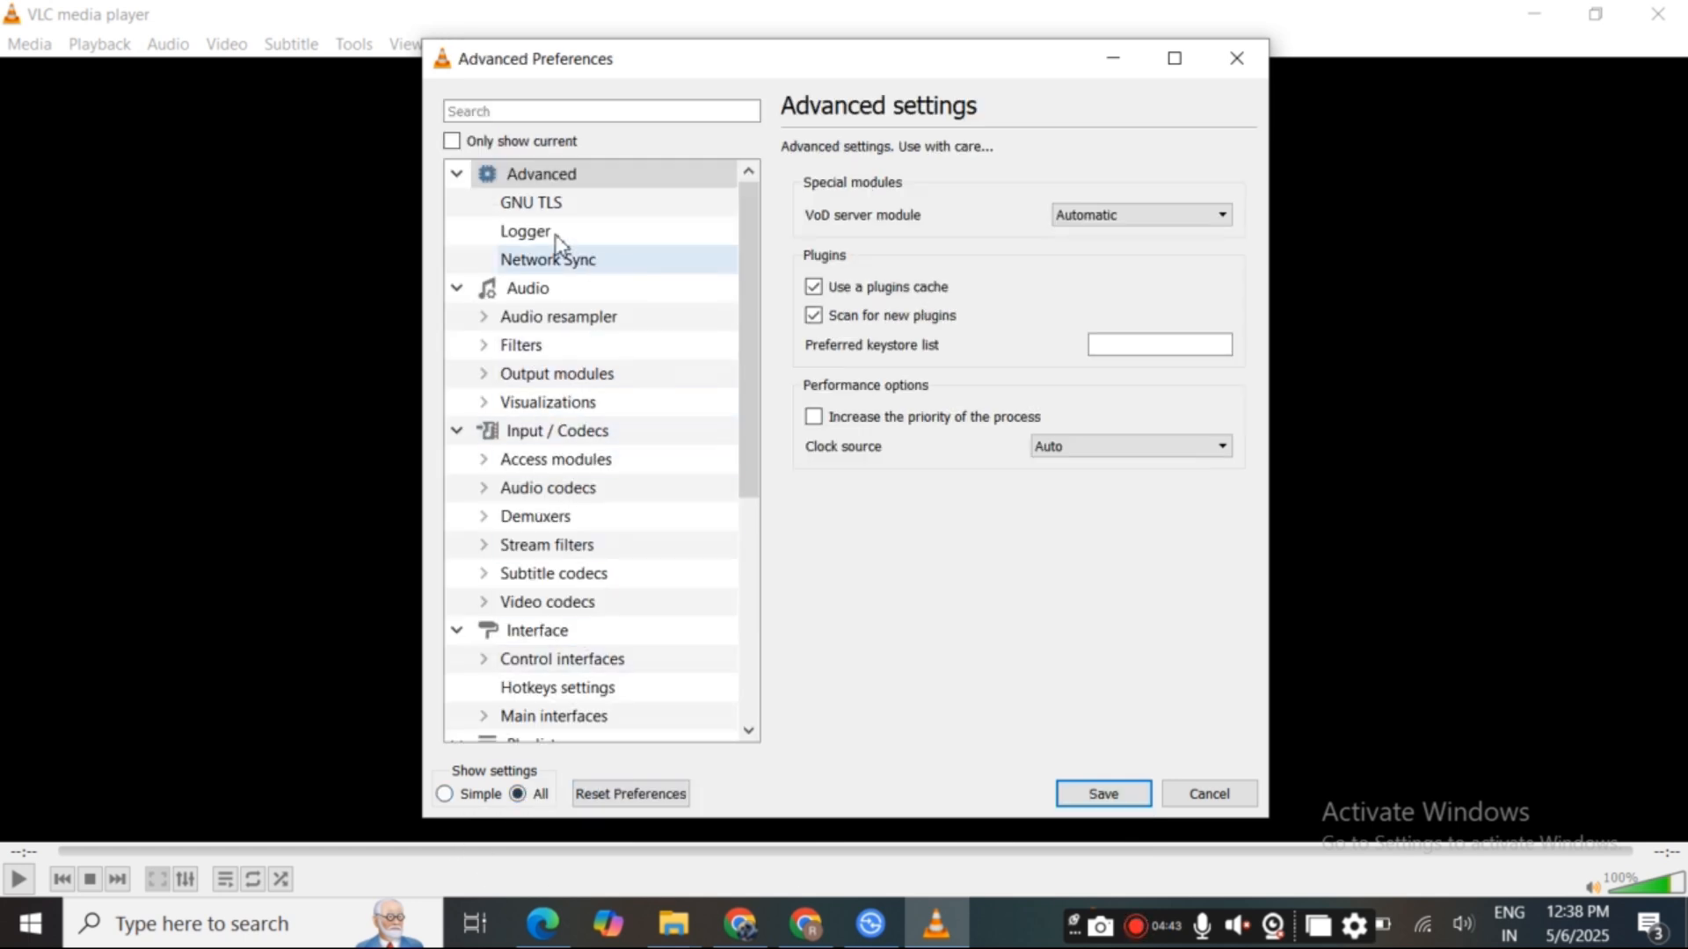
scroll(down, 3)
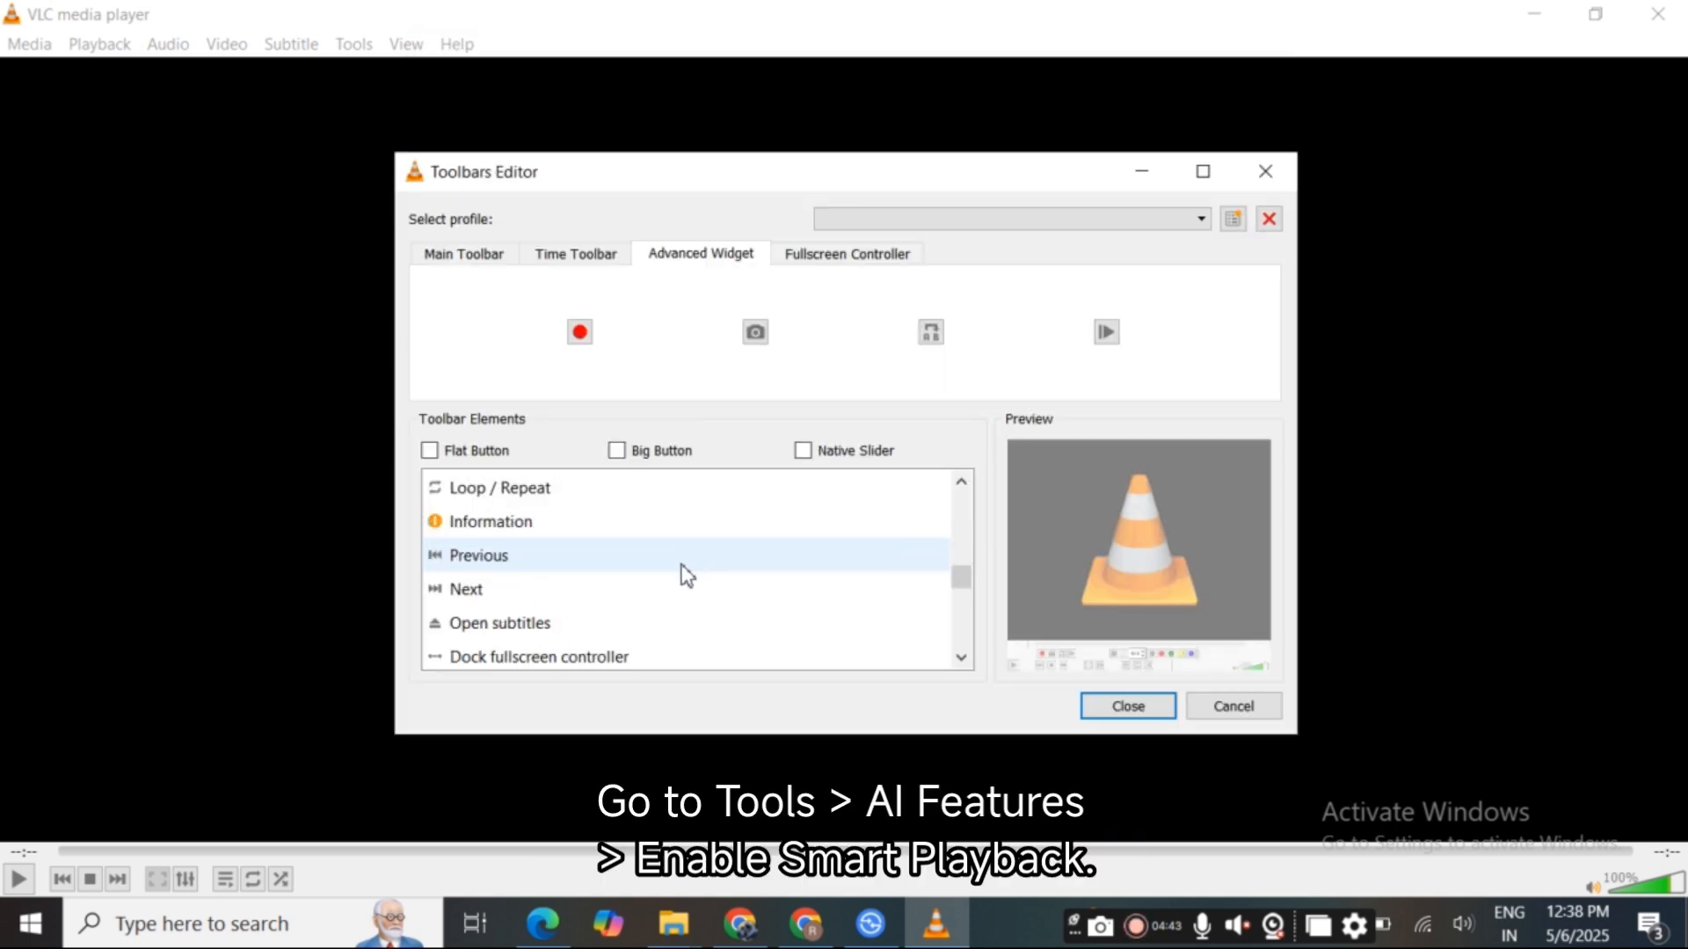
Browse the Advanced Widget toolbar elements, then close the Toolbars Editor
scroll(down, 3)
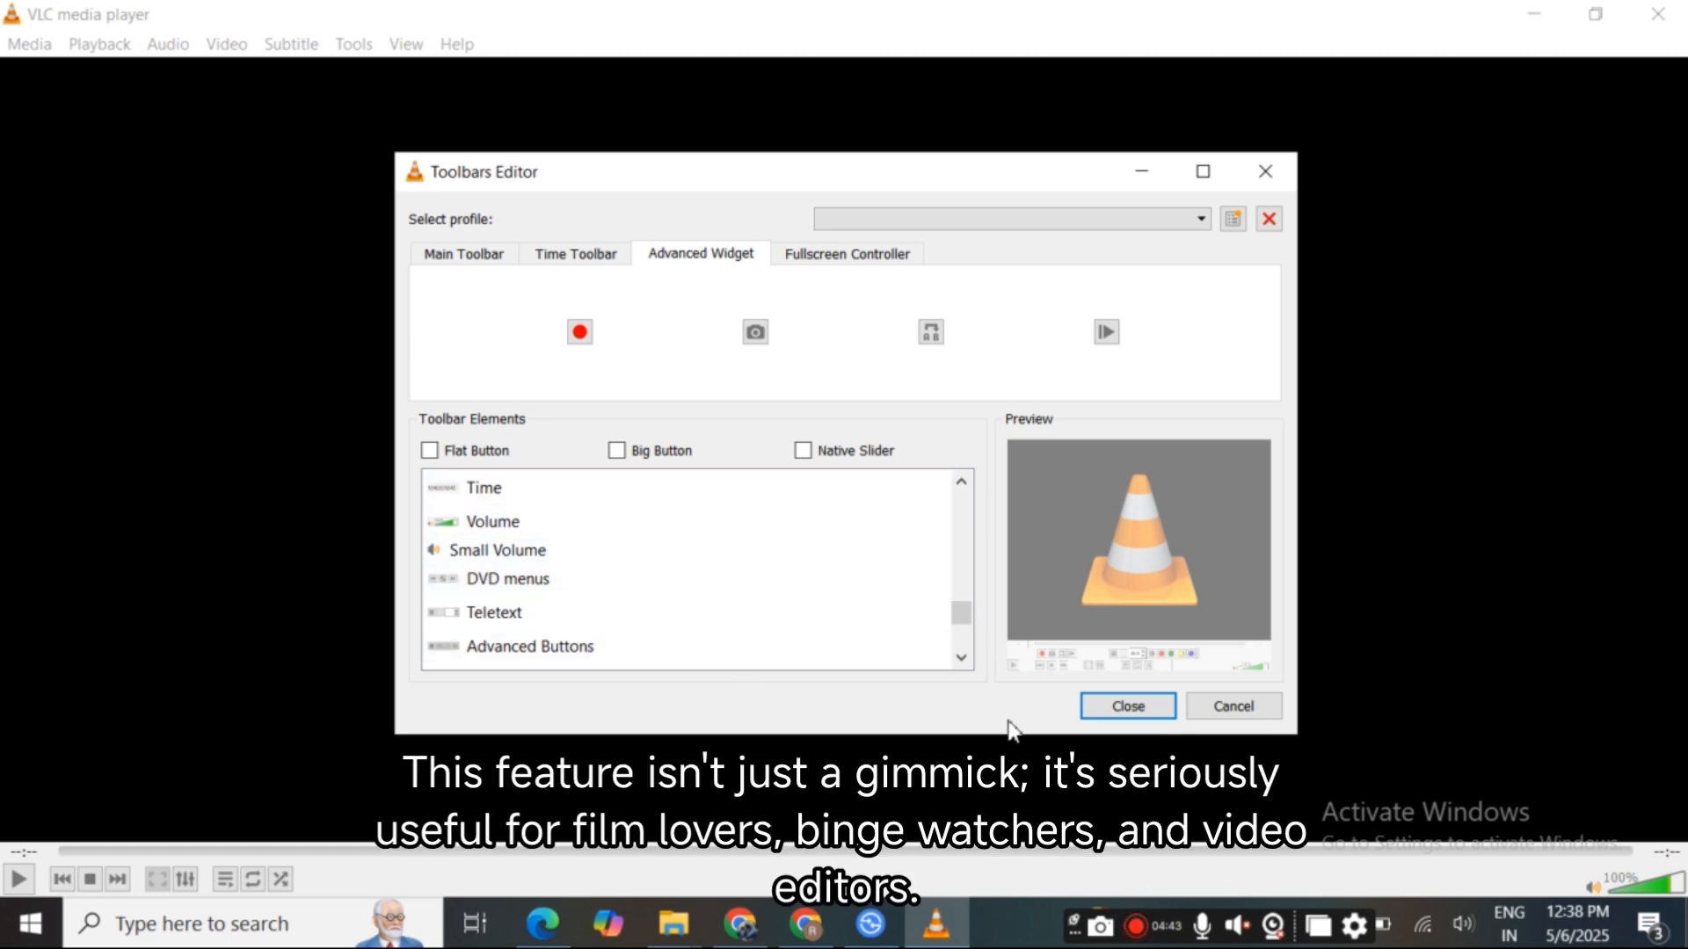
click(1127, 707)
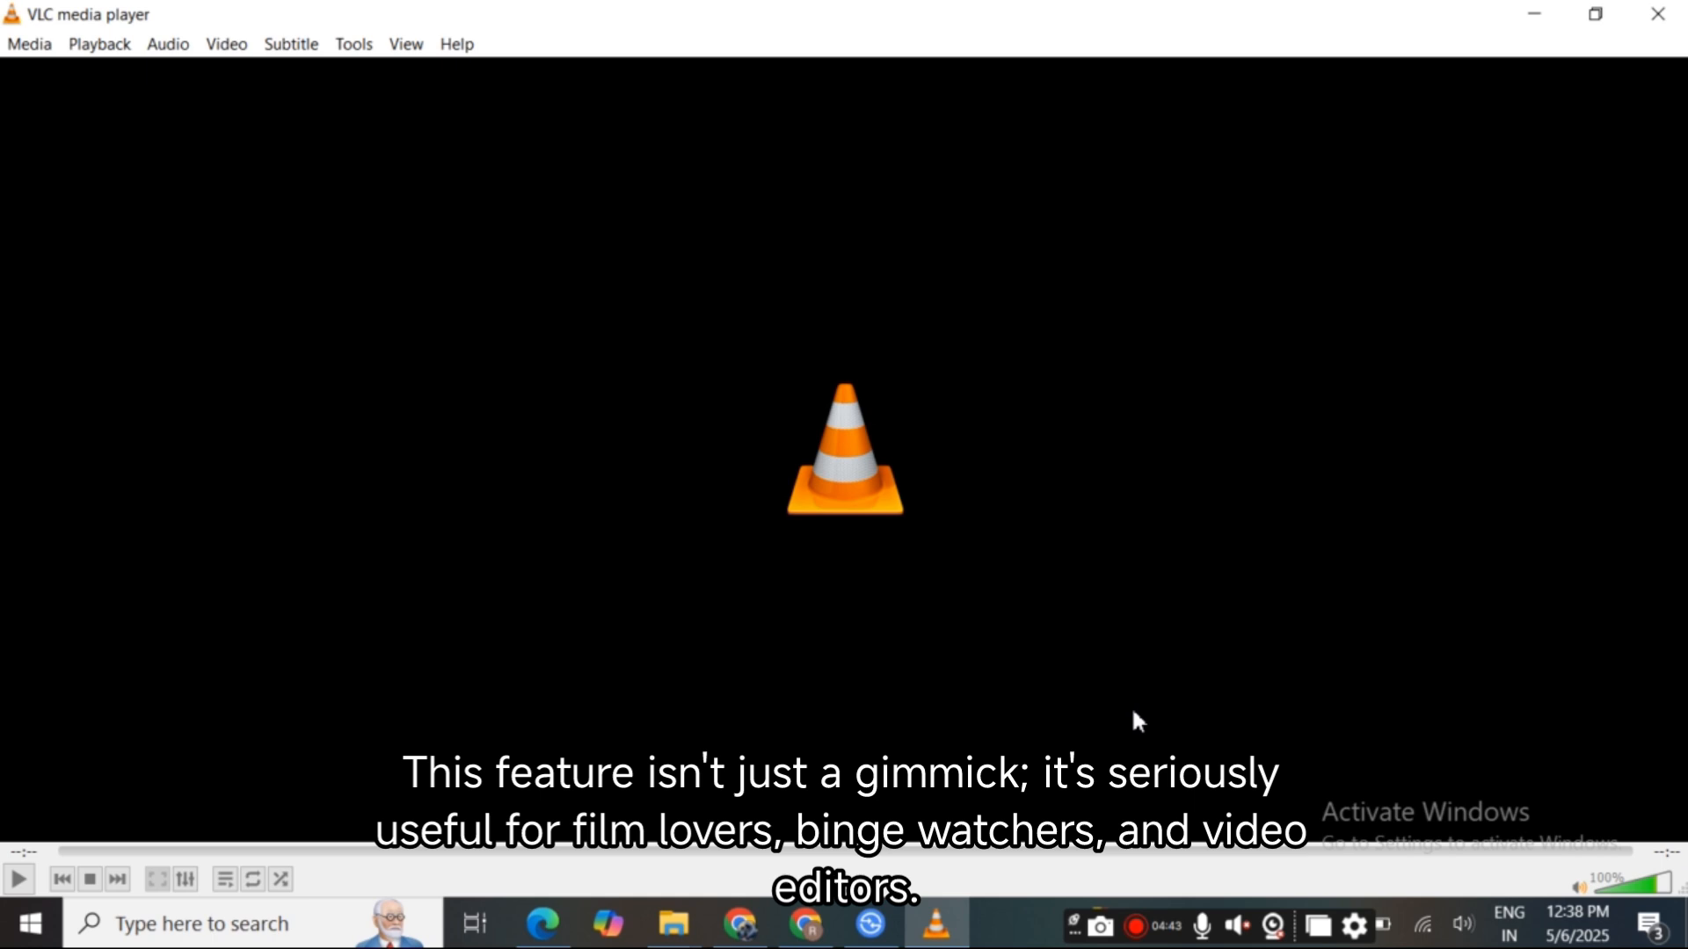
Launch the VLsub extension from the View menu and focus its title search field
click(406, 44)
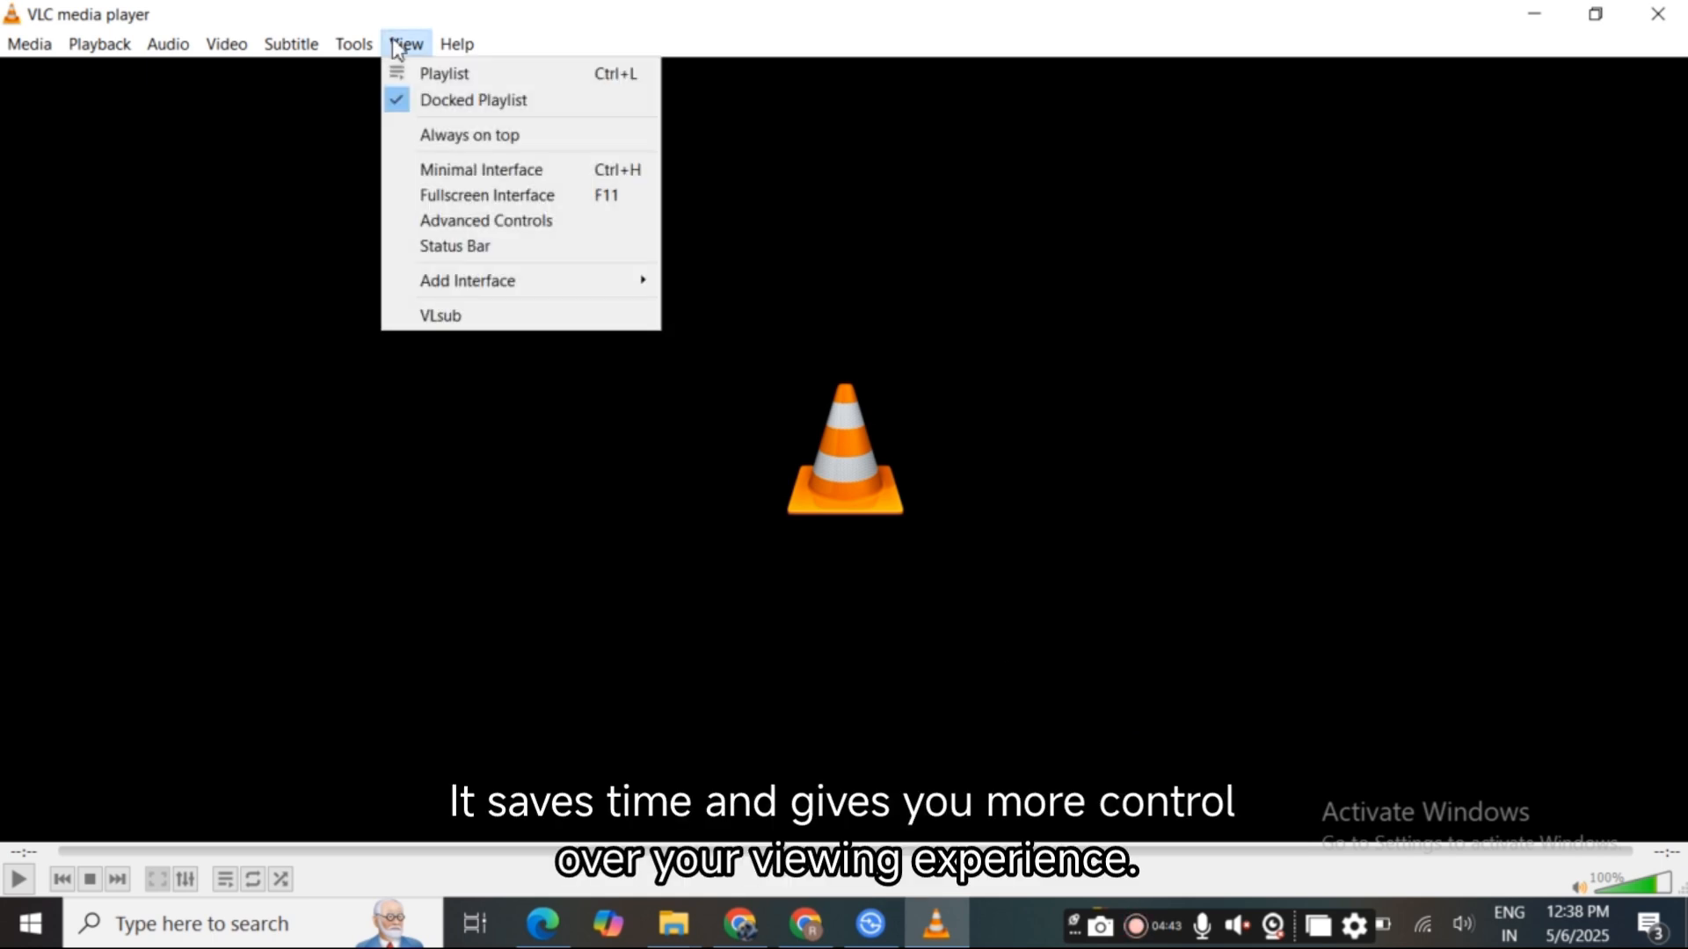
mouse_move(448, 355)
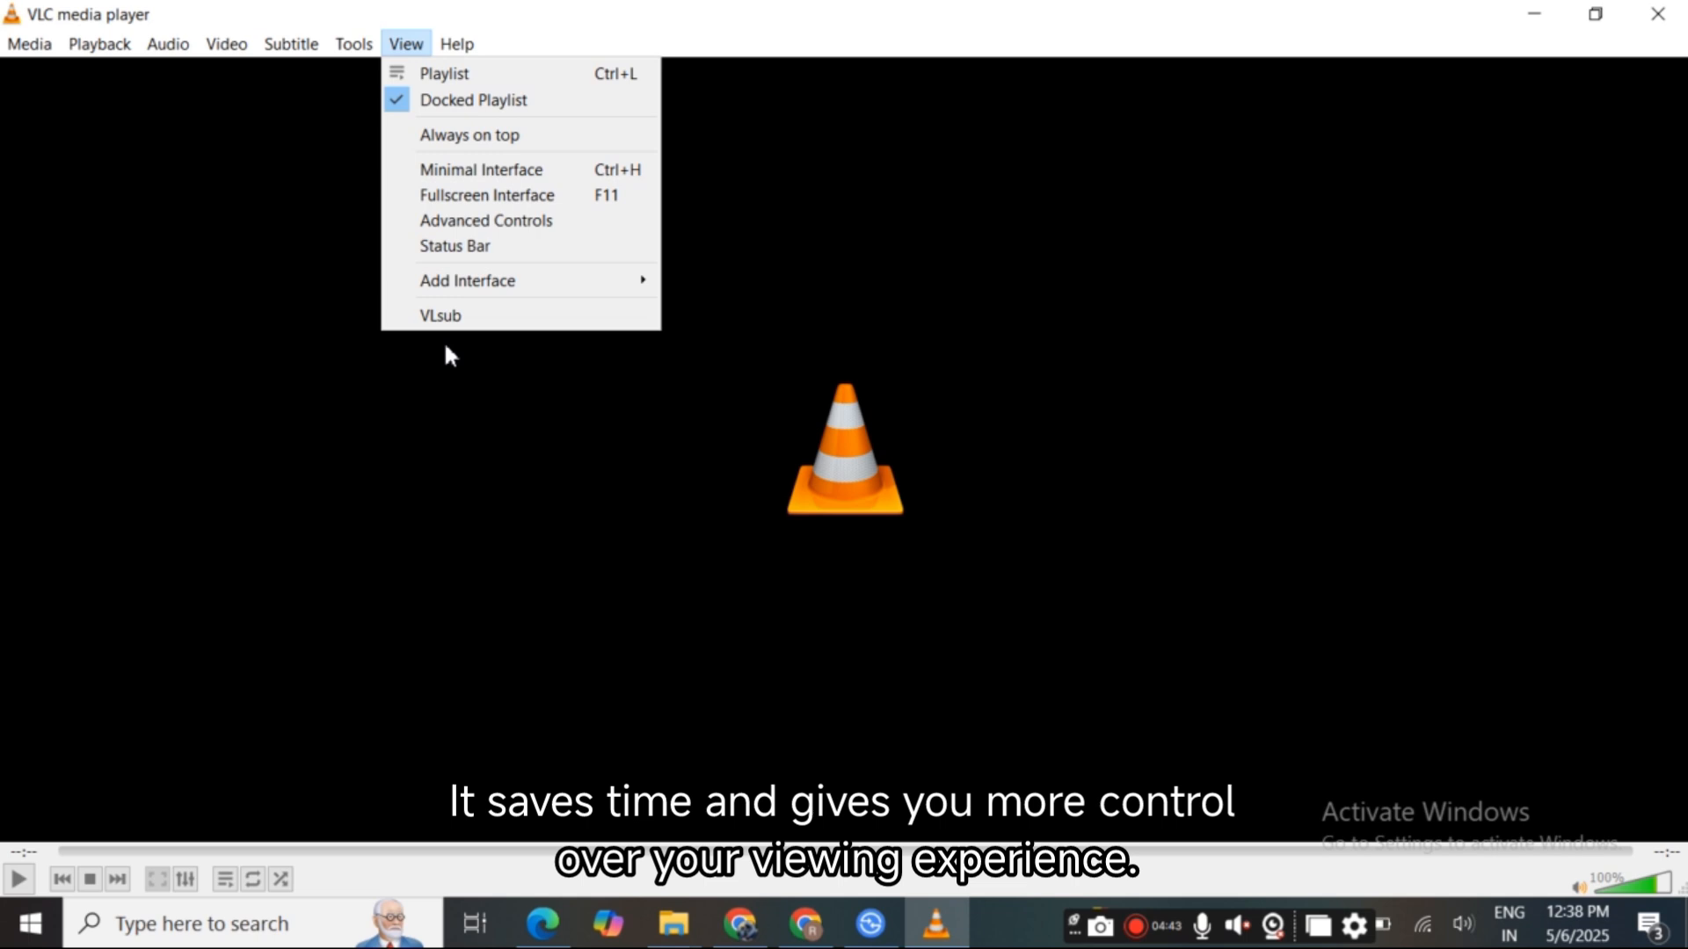
click(439, 316)
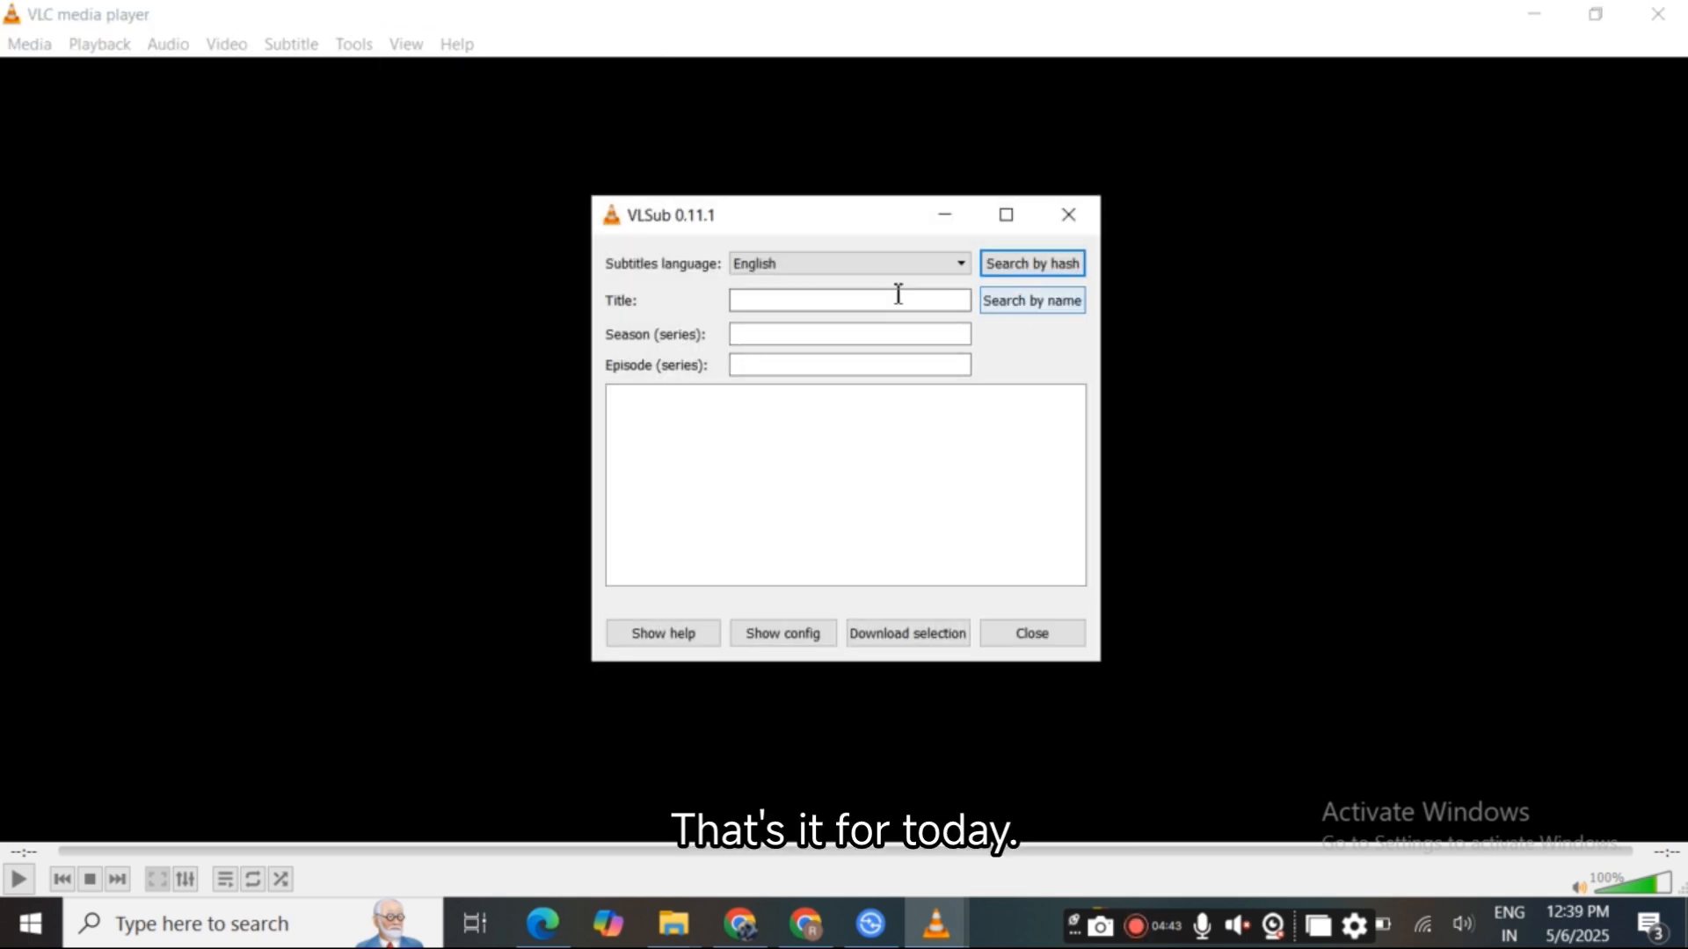
click(958, 263)
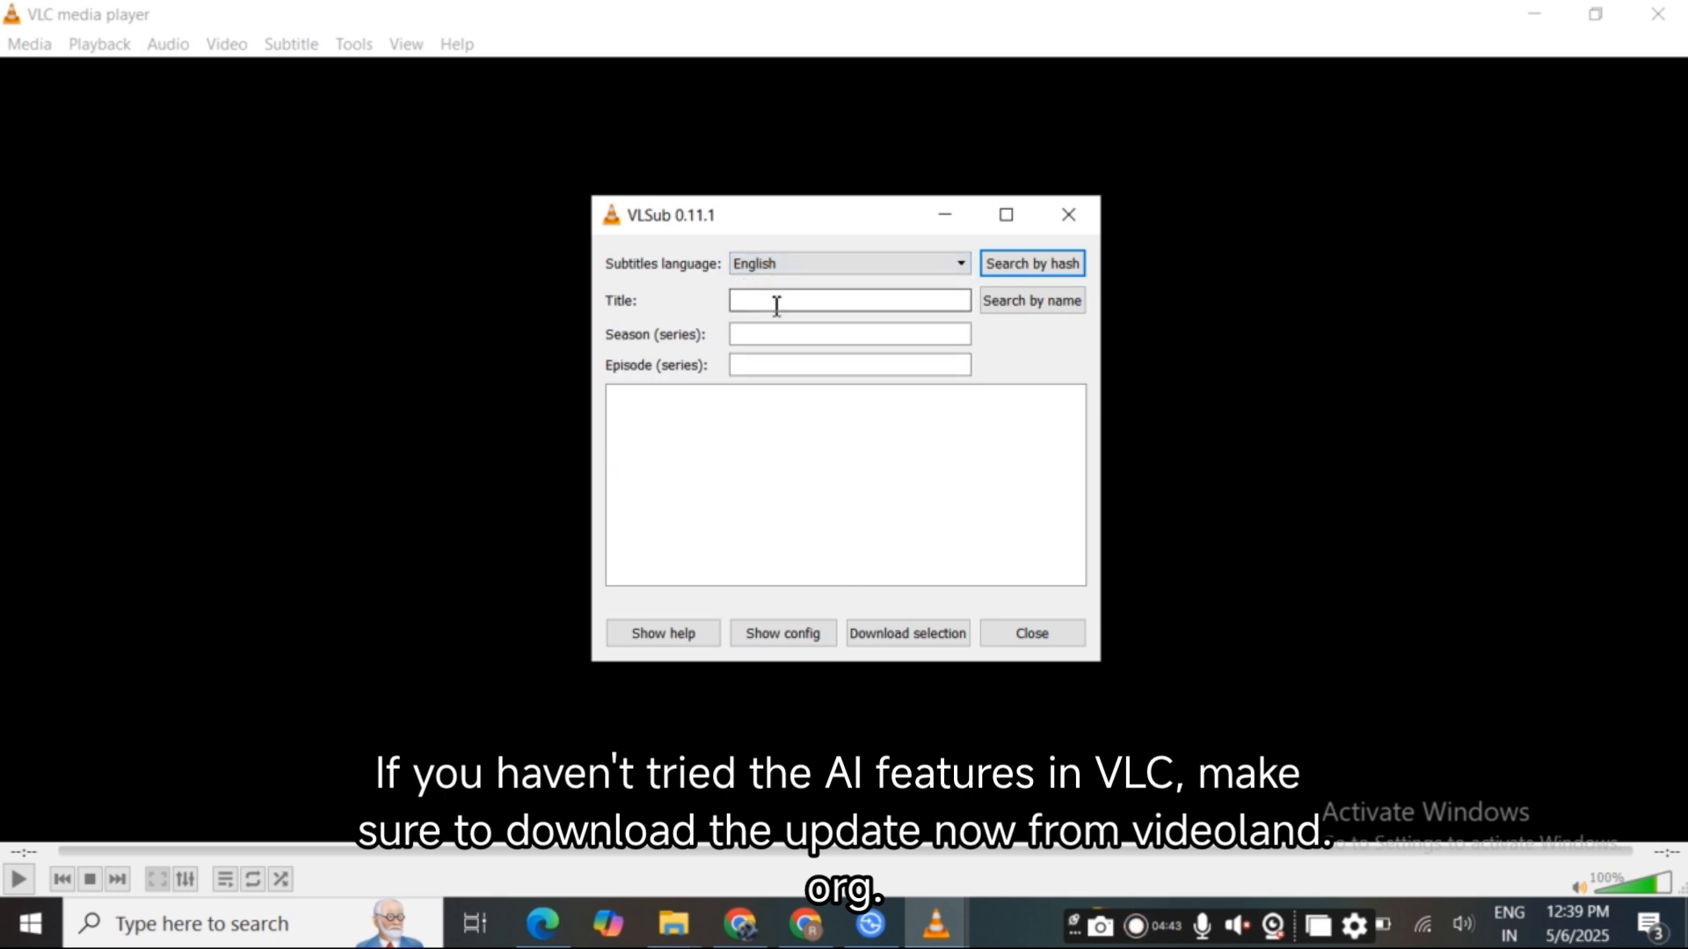
Review the VLsub configuration window and save its settings
click(783, 633)
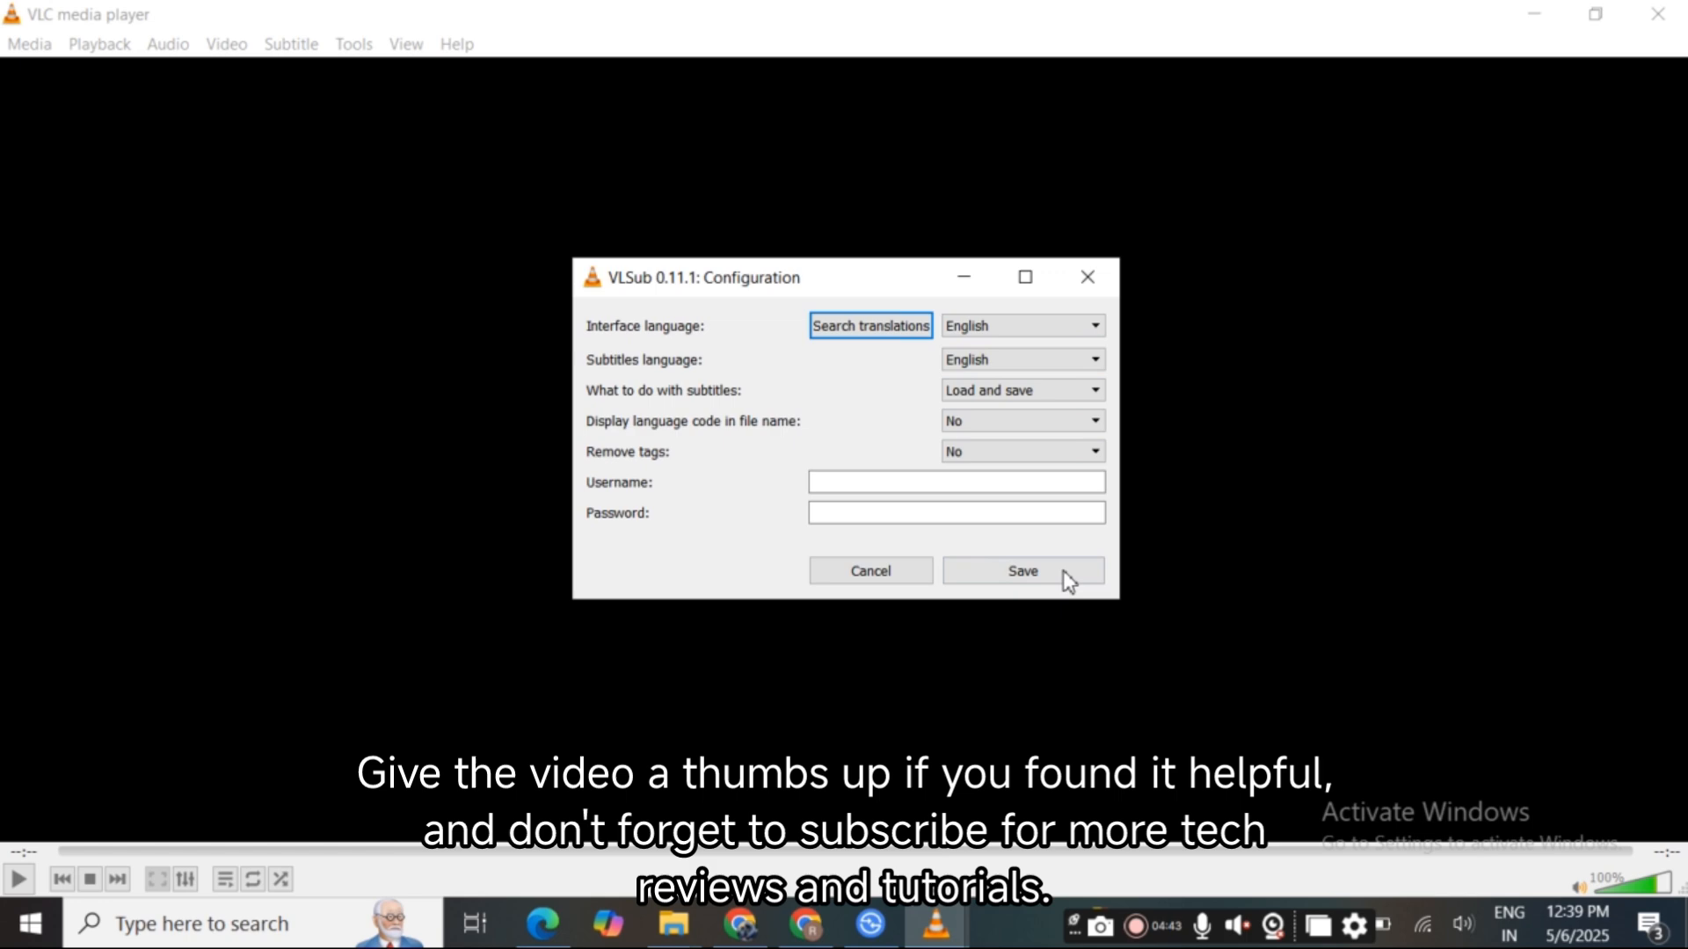
click(1023, 569)
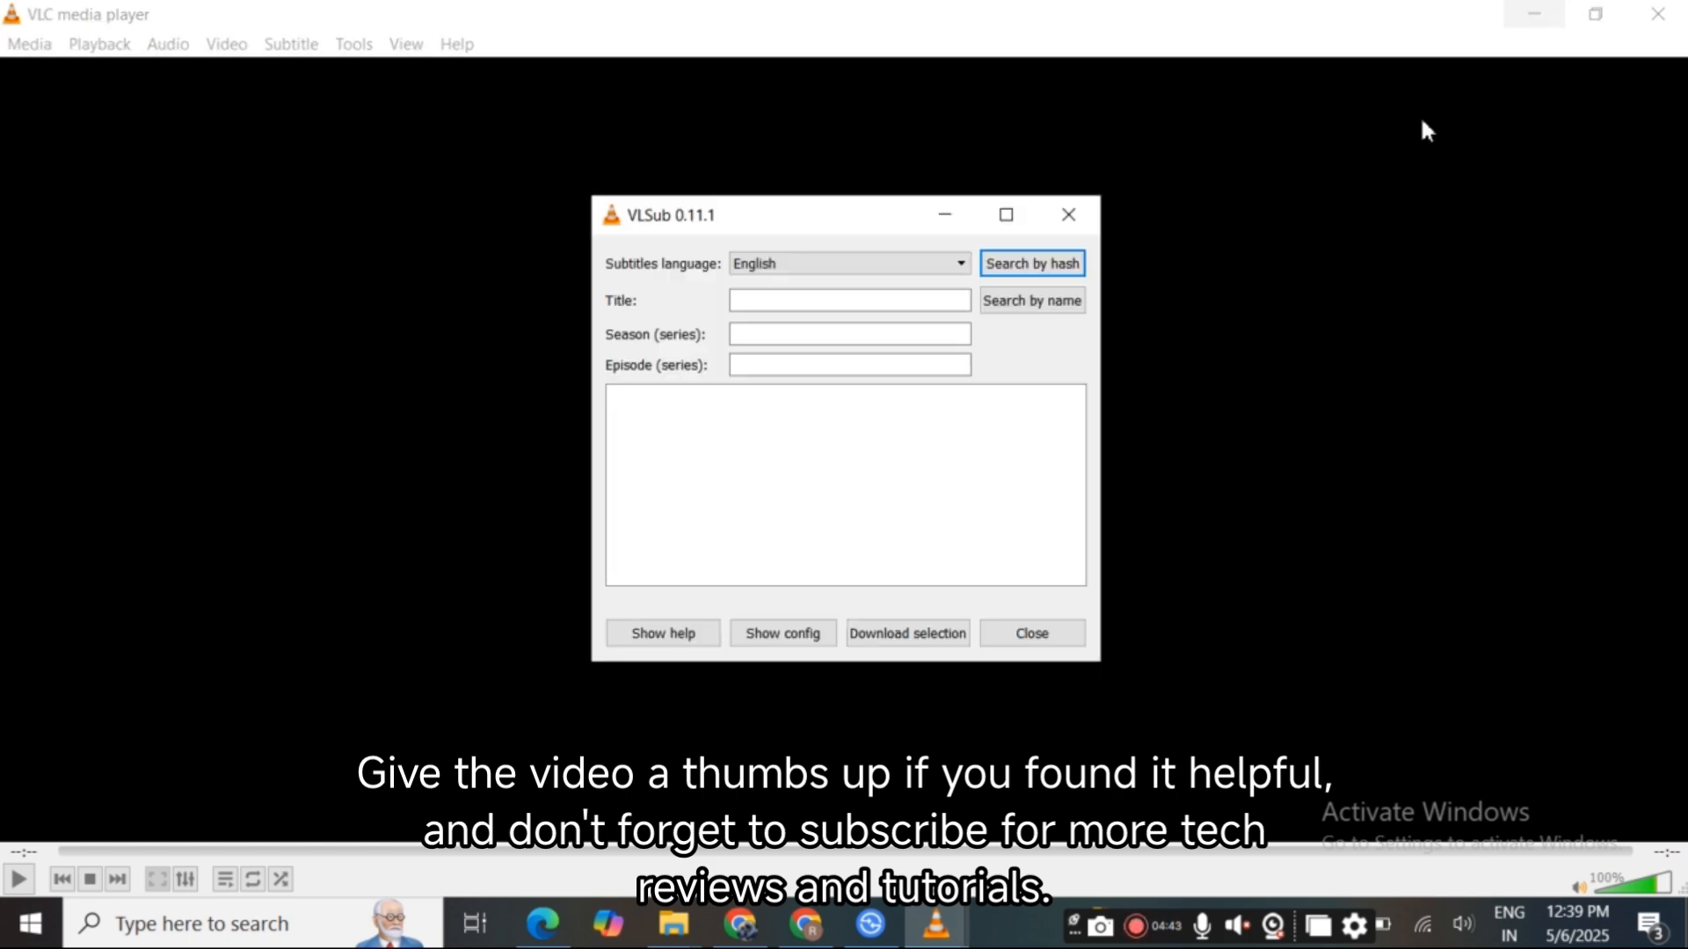